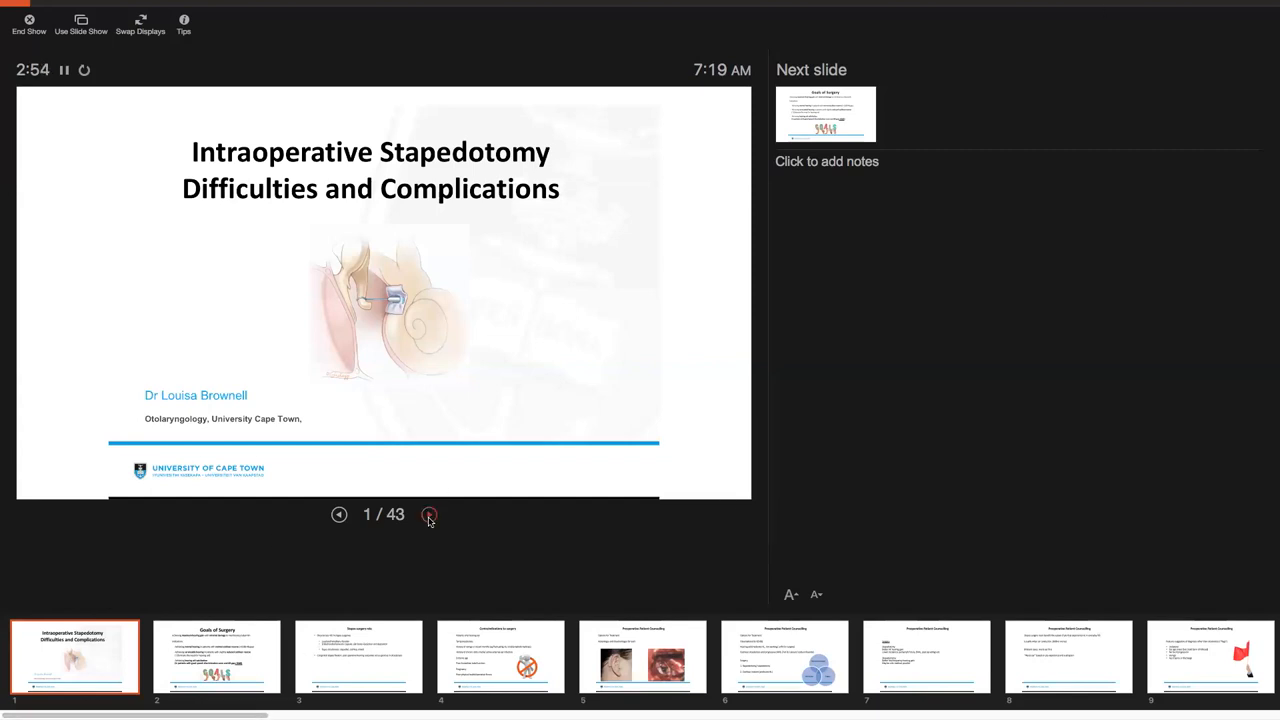
- Advance from the title slide to slide 2, Goals of Surgery
left_click(428, 514)
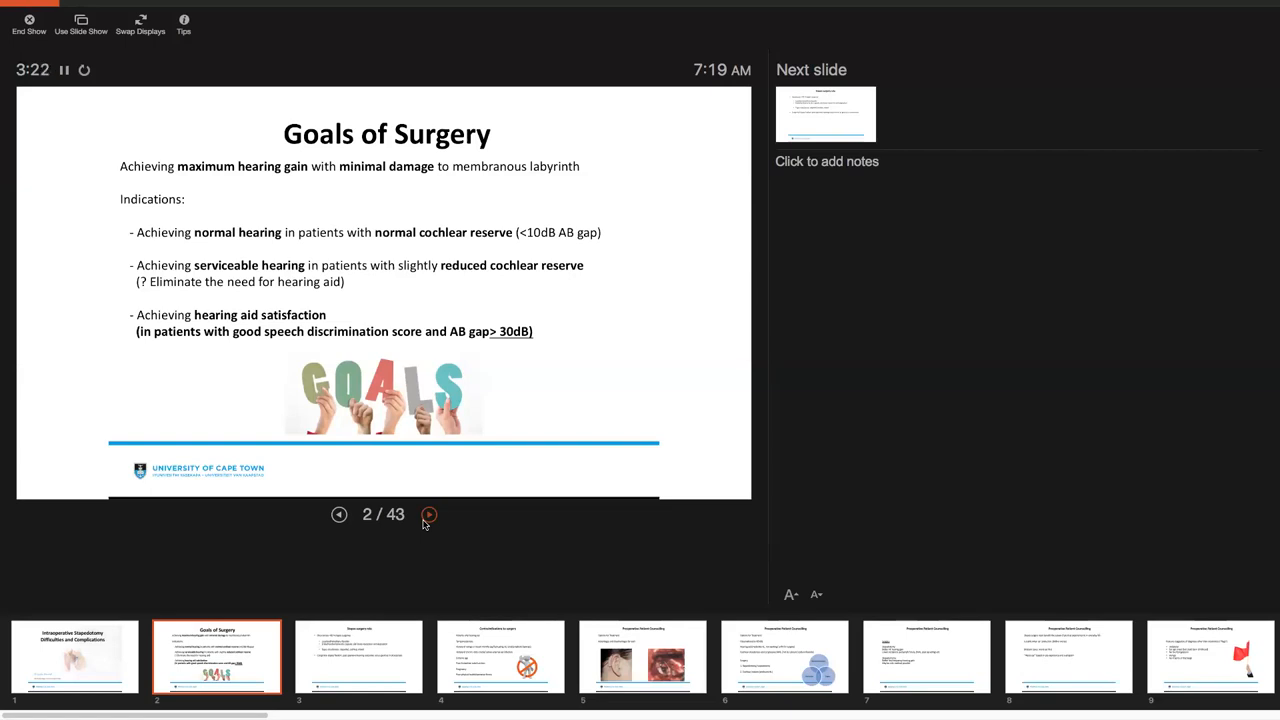
mouse_move(548, 8)
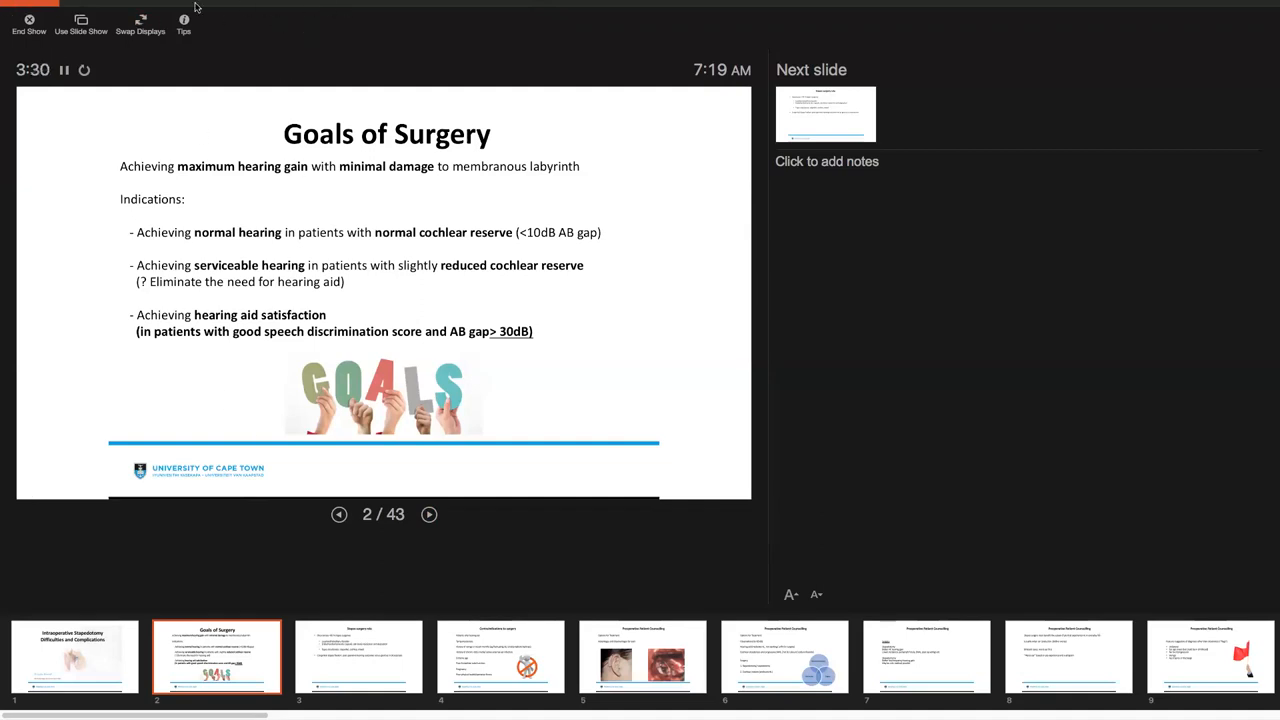
mouse_move(672, 542)
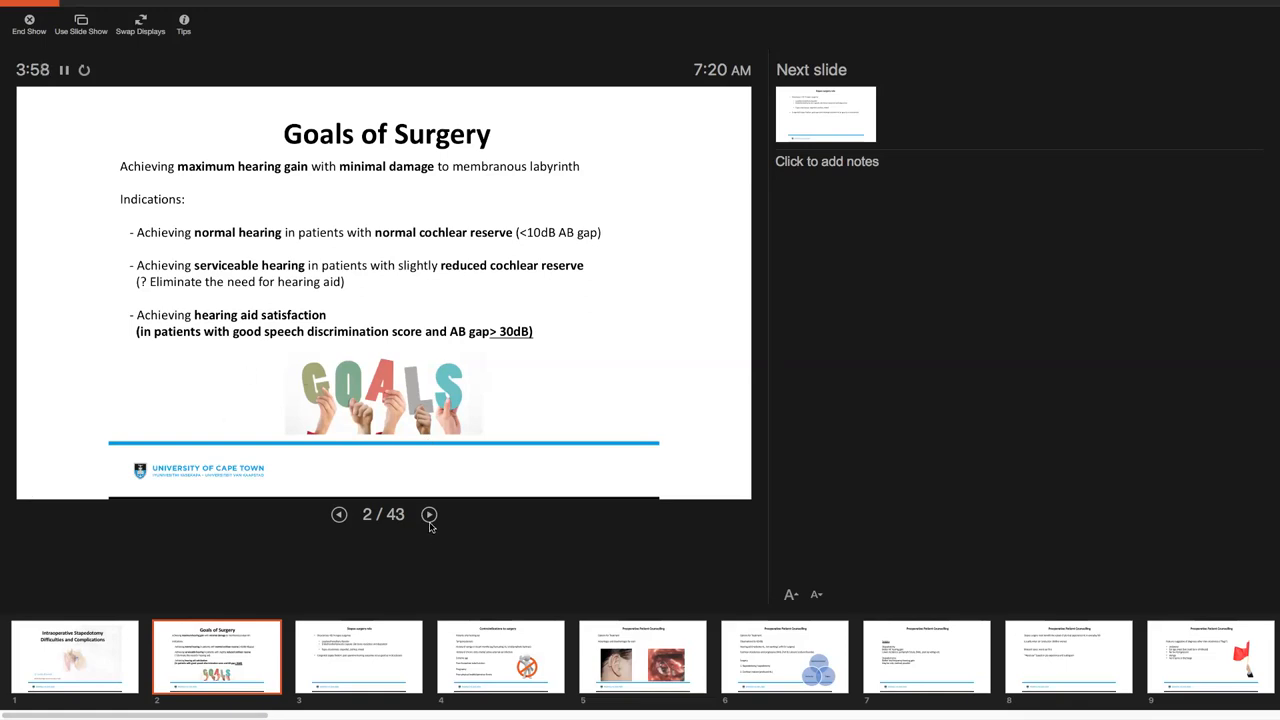
- Advance to slide 3, Stapes surgery role
left_click(428, 514)
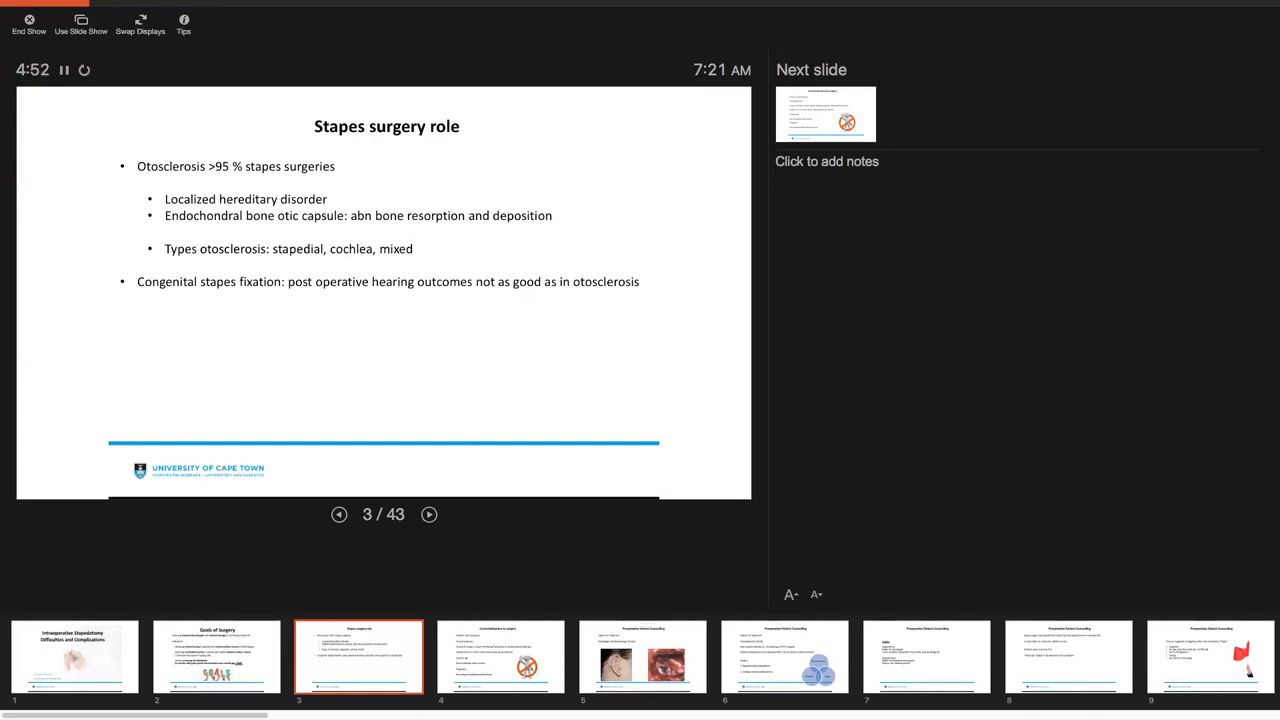
- Advance through Contraindications to surgery to slide 5, Preoperative Patient Counselling
left_click(428, 514)
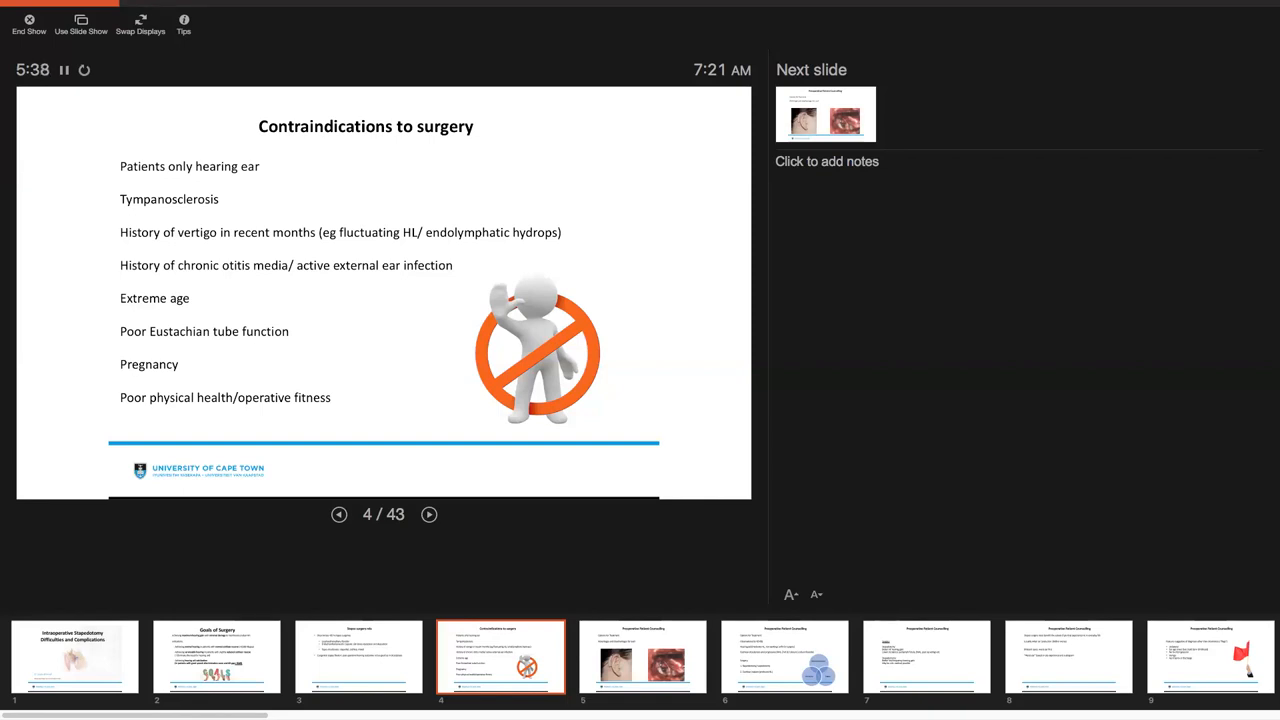
left_click(428, 514)
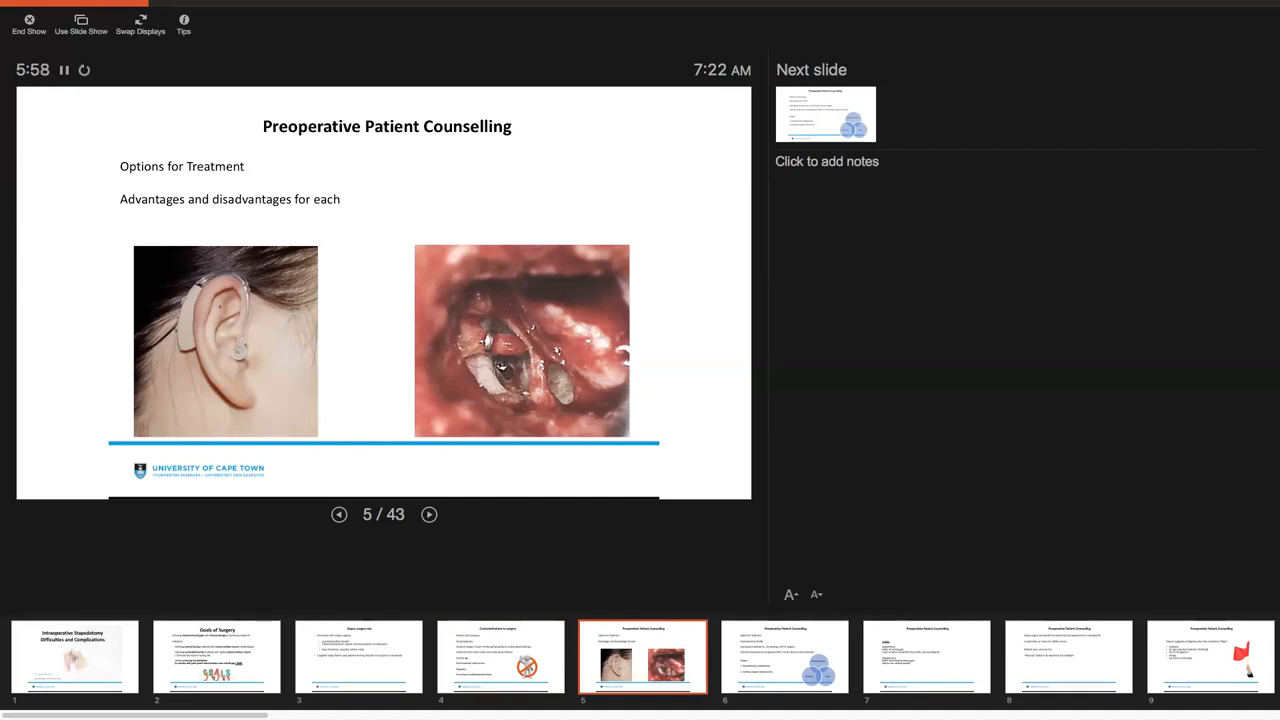
- Advance to slide 6, the counselling slide listing treatment options
left_click(428, 514)
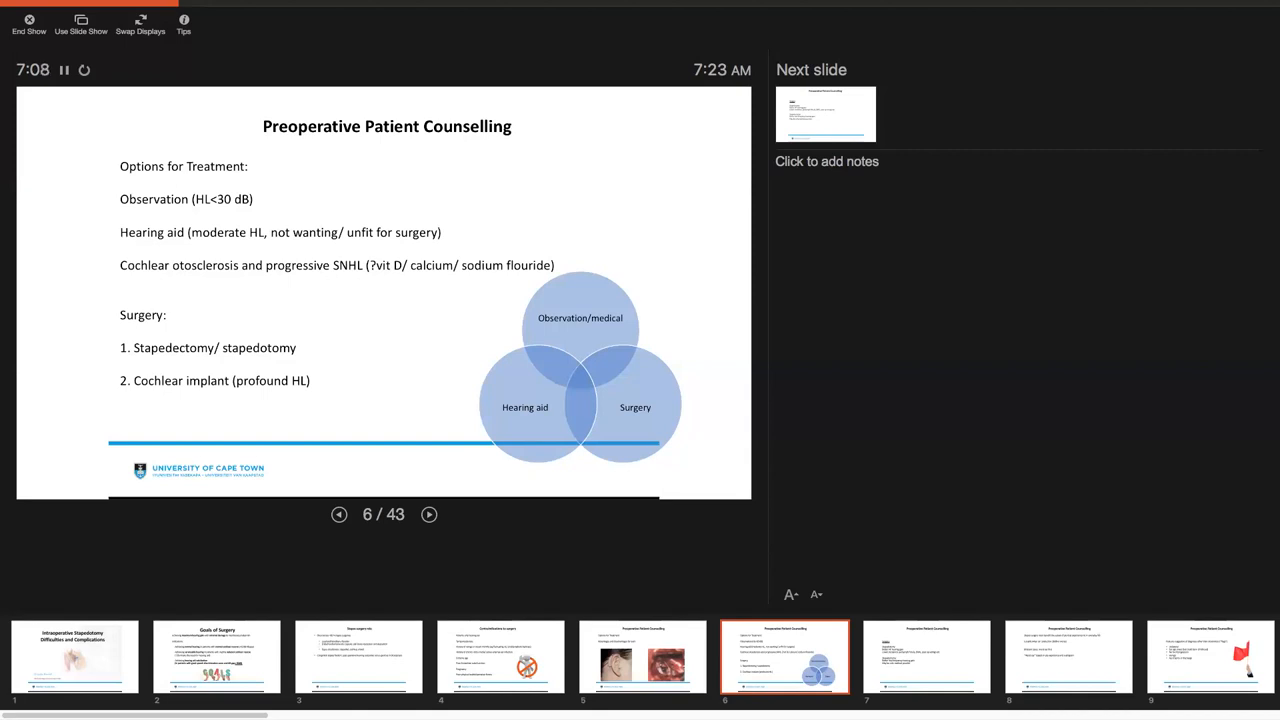
- Advance through the three remaining counselling slides to slide 10, Surgical Steps on anesthesia
left_click(428, 514)
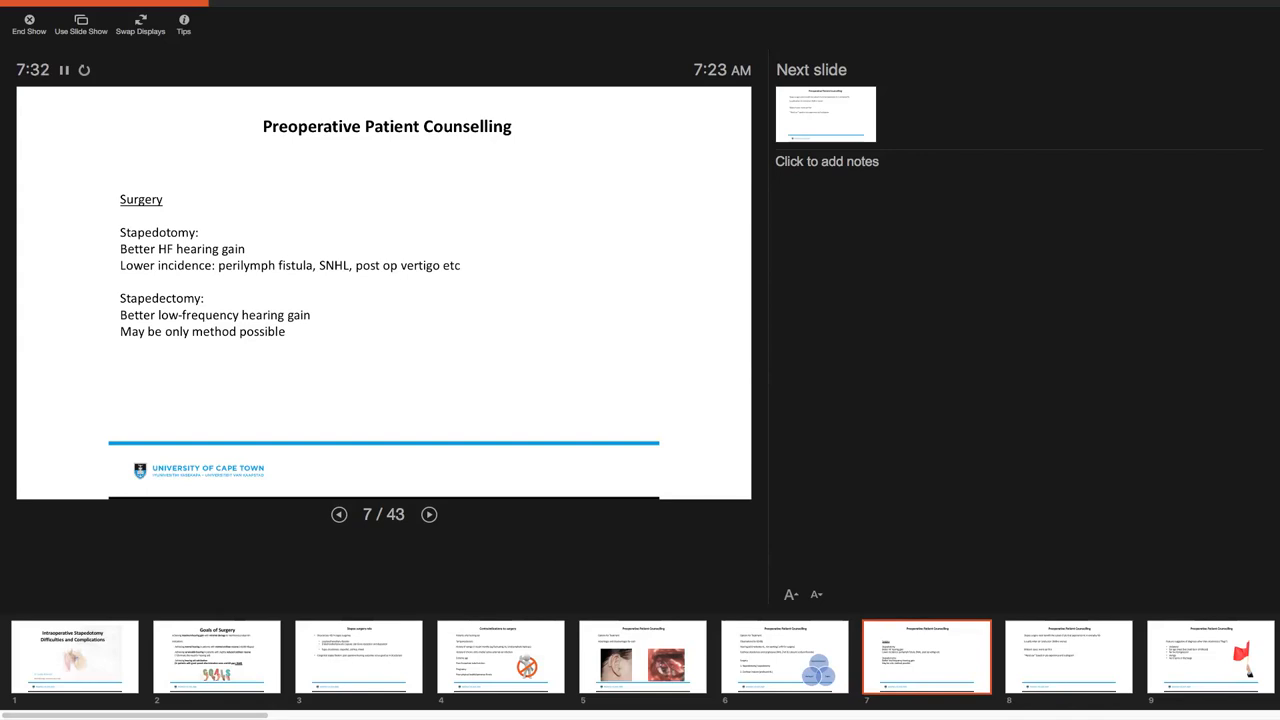
left_click(428, 514)
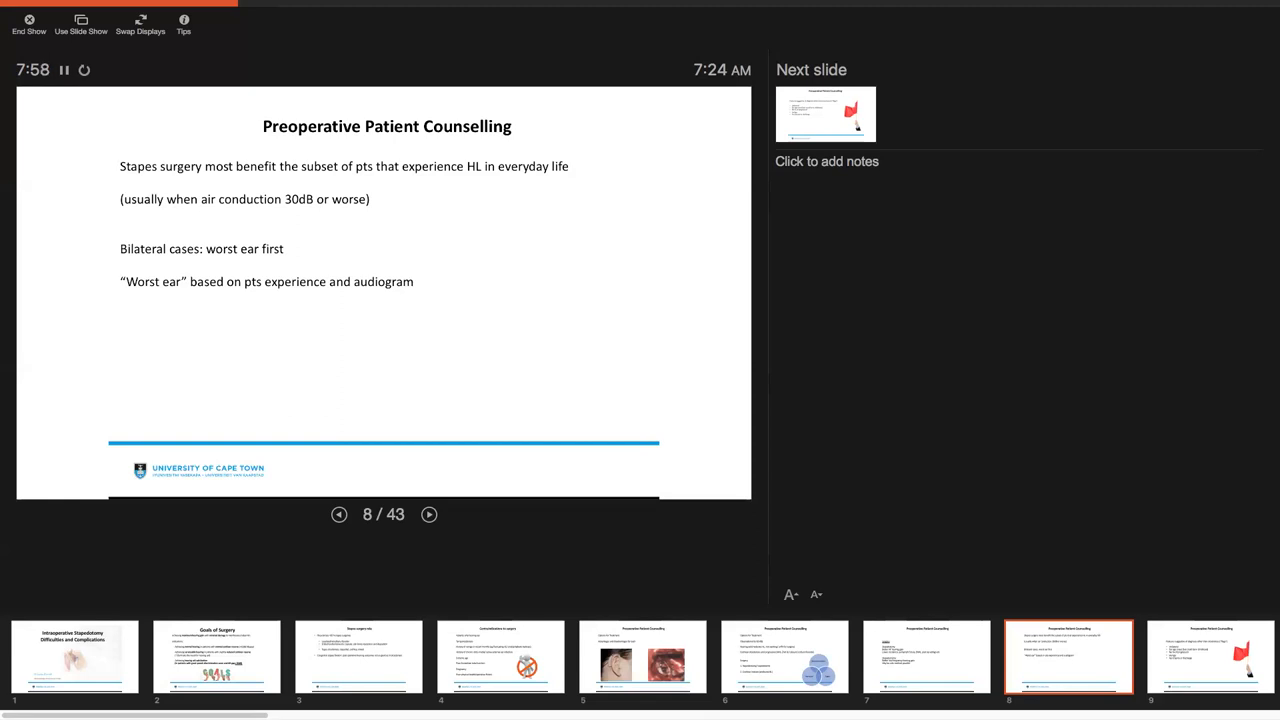
left_click(428, 514)
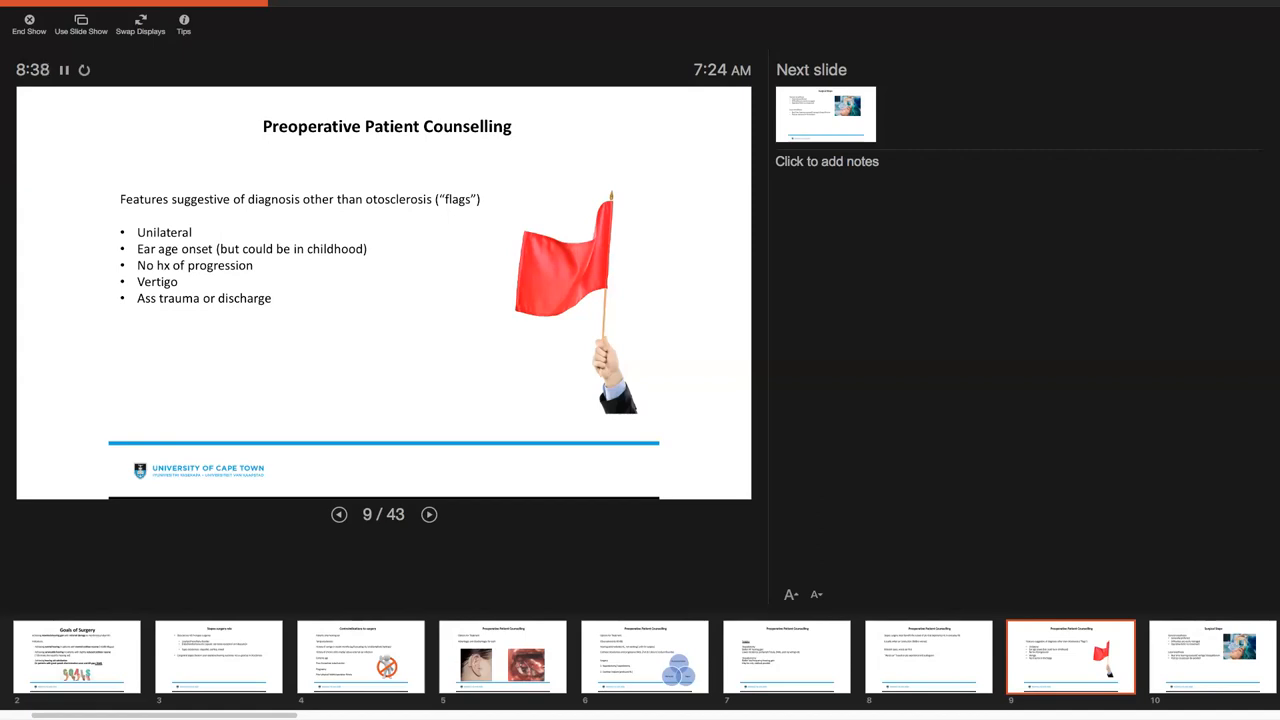
left_click(432, 514)
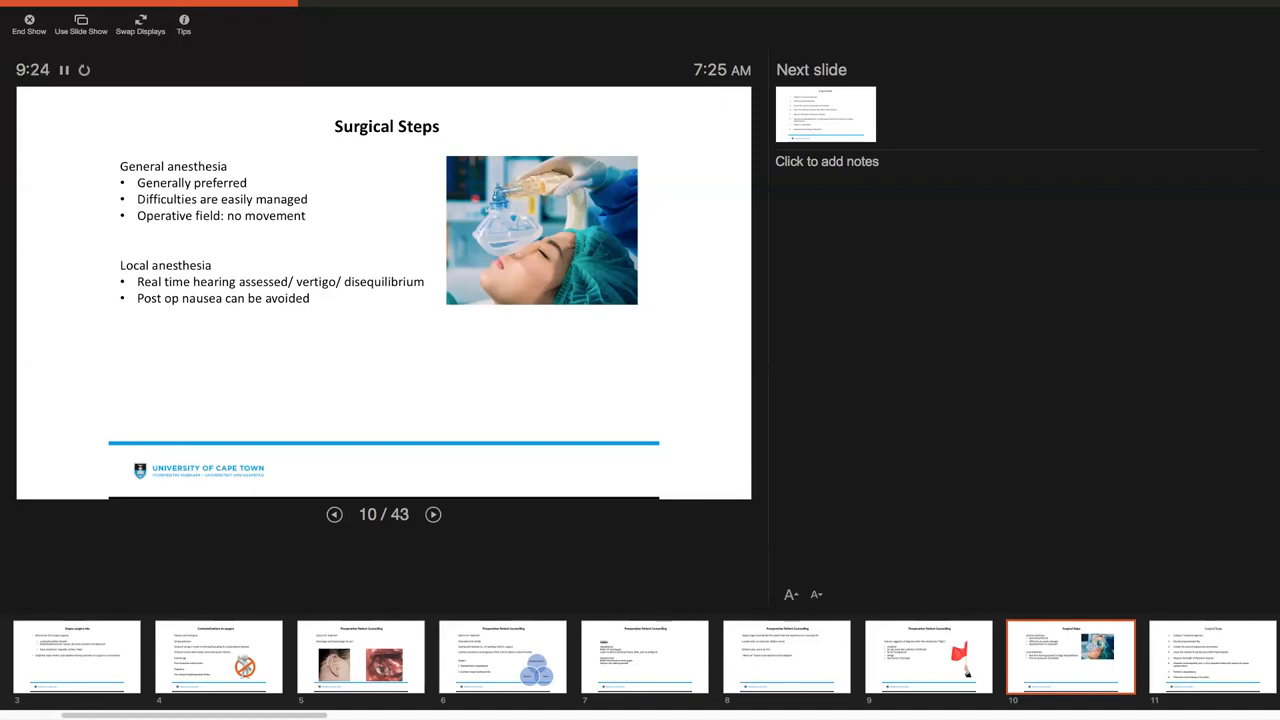
- Advance through the numbered surgical steps to slide 12, Anticipating intraoperative difficulties
left_click(432, 514)
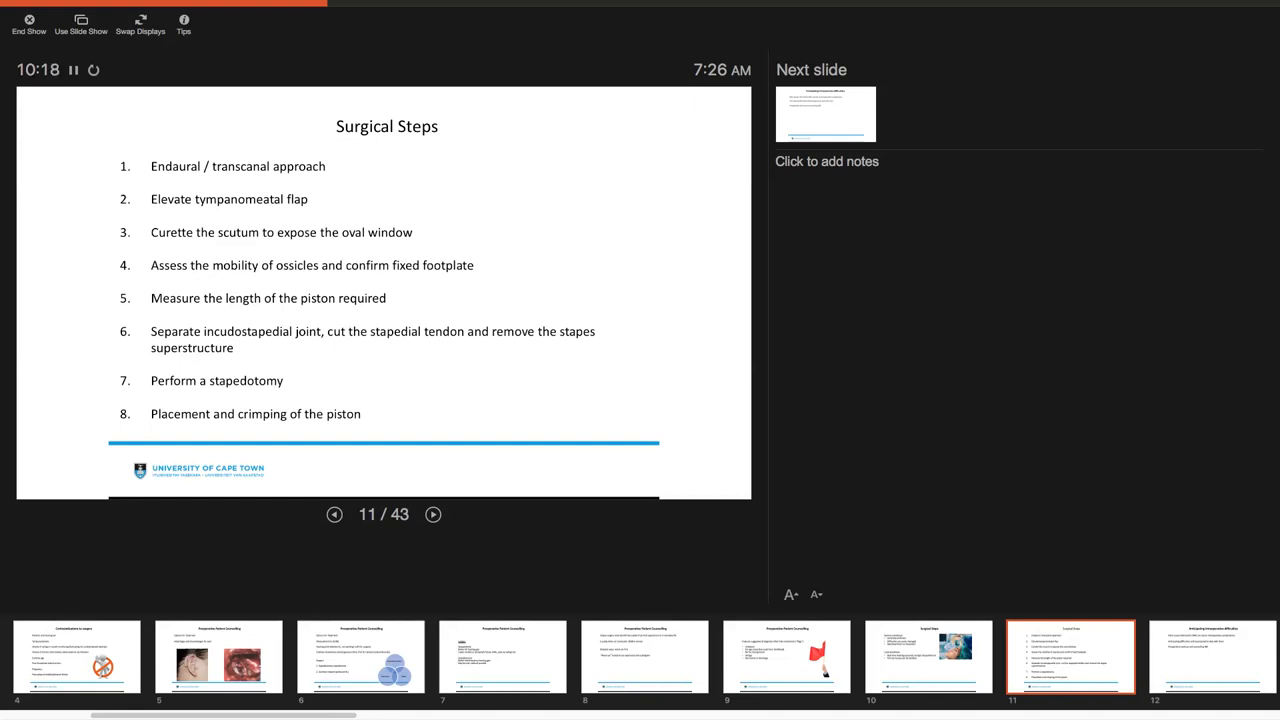
left_click(432, 514)
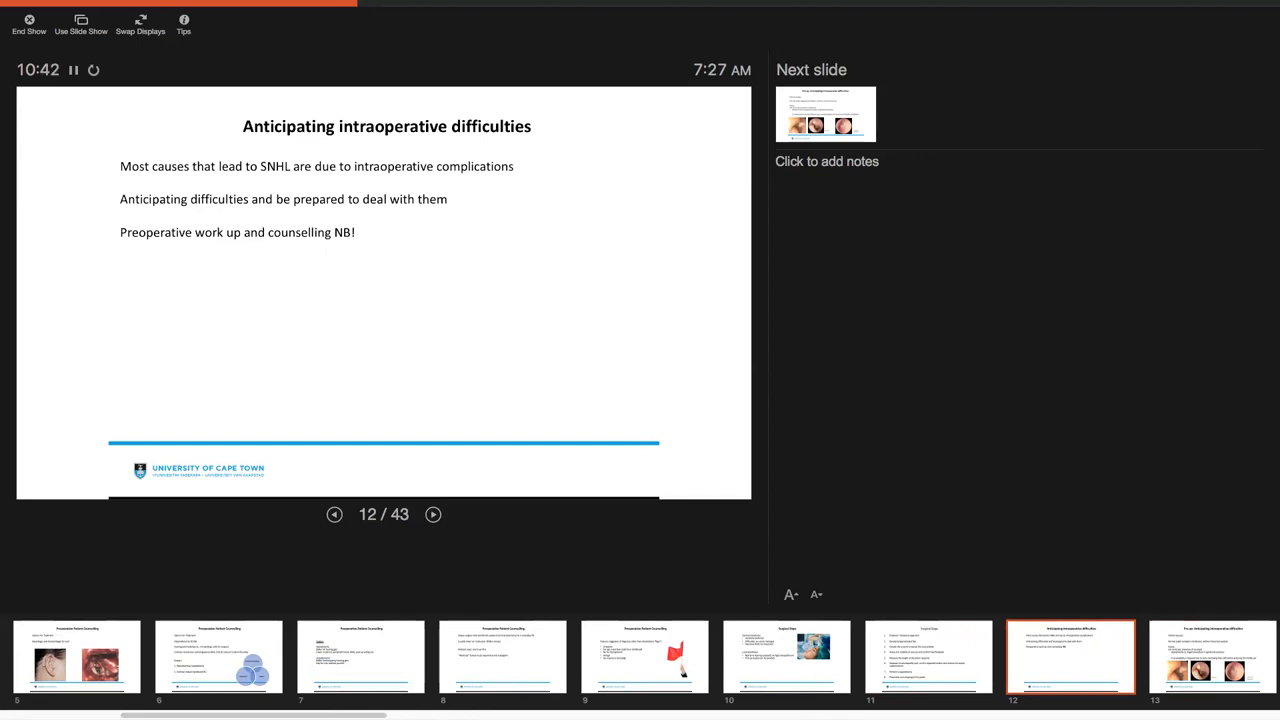
- Advance through the pre-op otomicroscopy slide to slide 14, Audiological evaluation
left_click(432, 514)
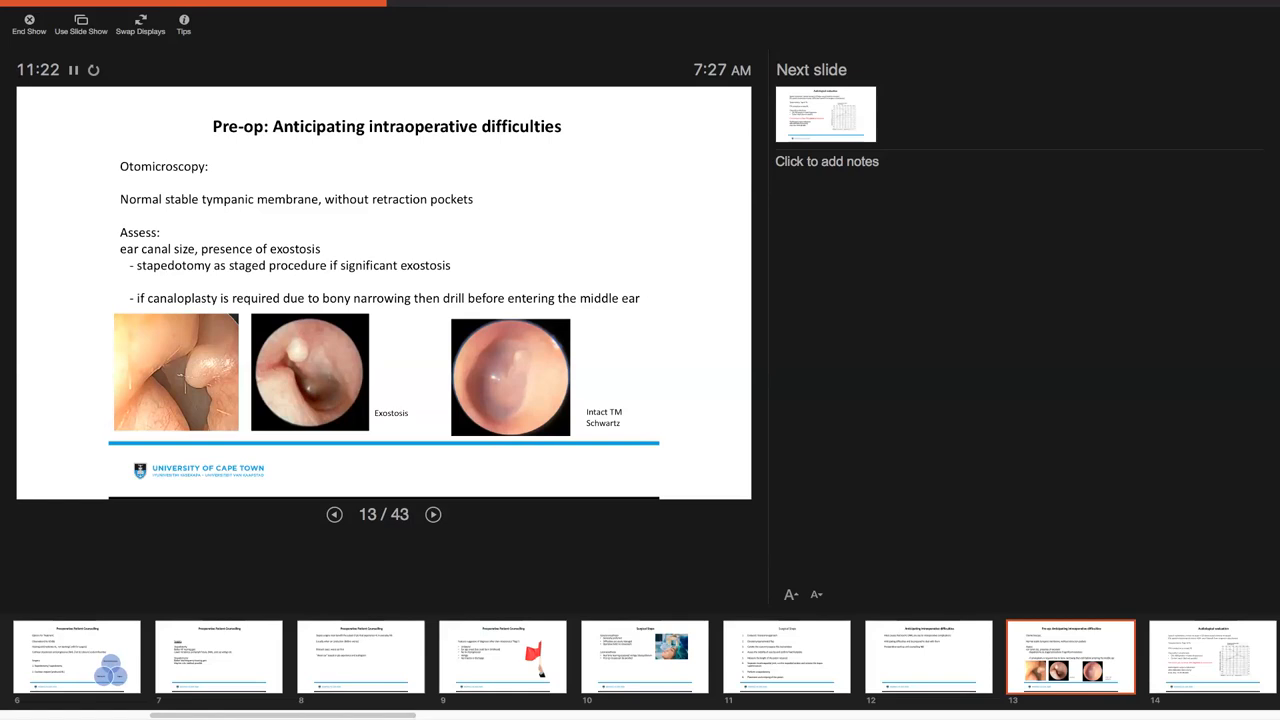
left_click(432, 514)
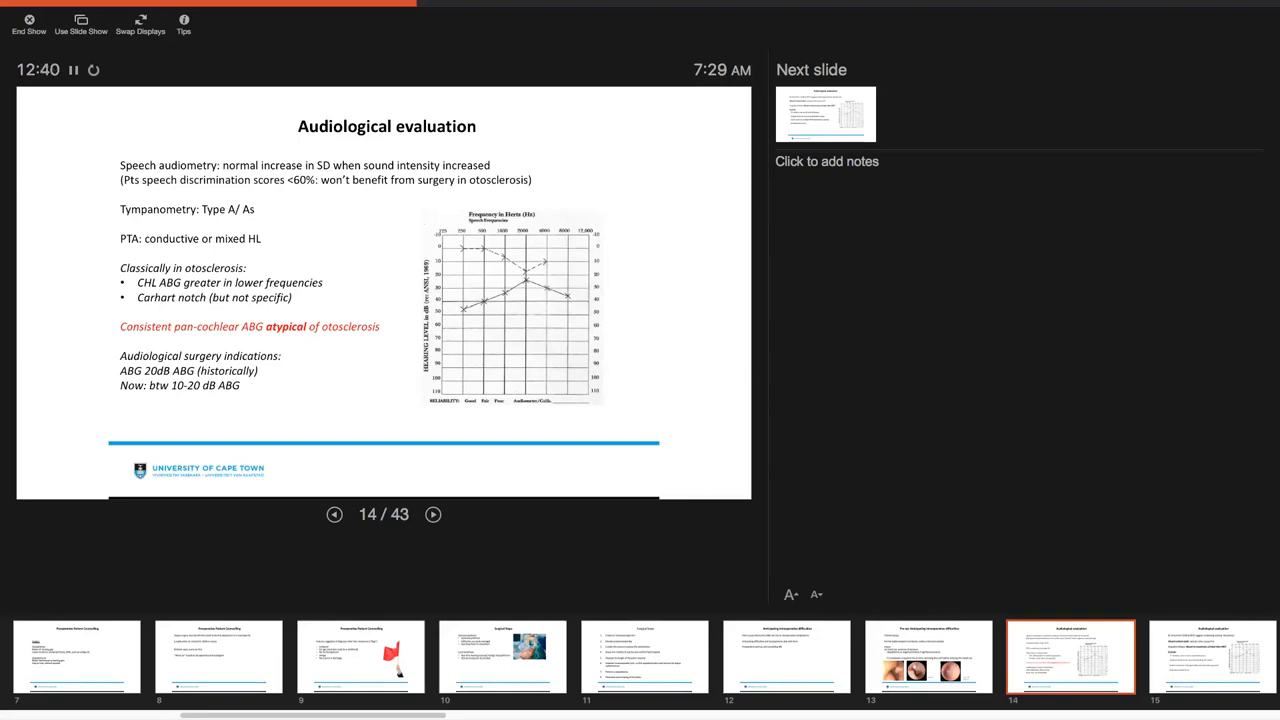
- Advance through the second Audiological evaluation slide to slide 16, Differentials to otosclerosis
left_click(432, 514)
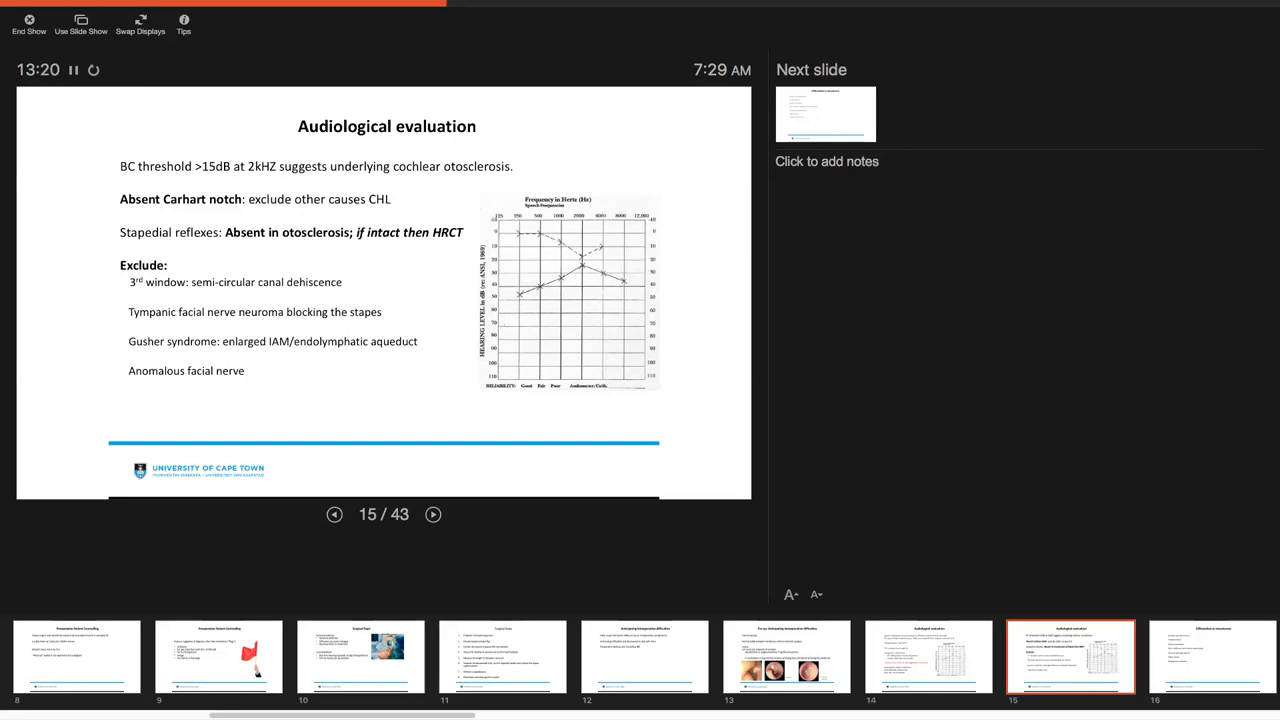
left_click(432, 514)
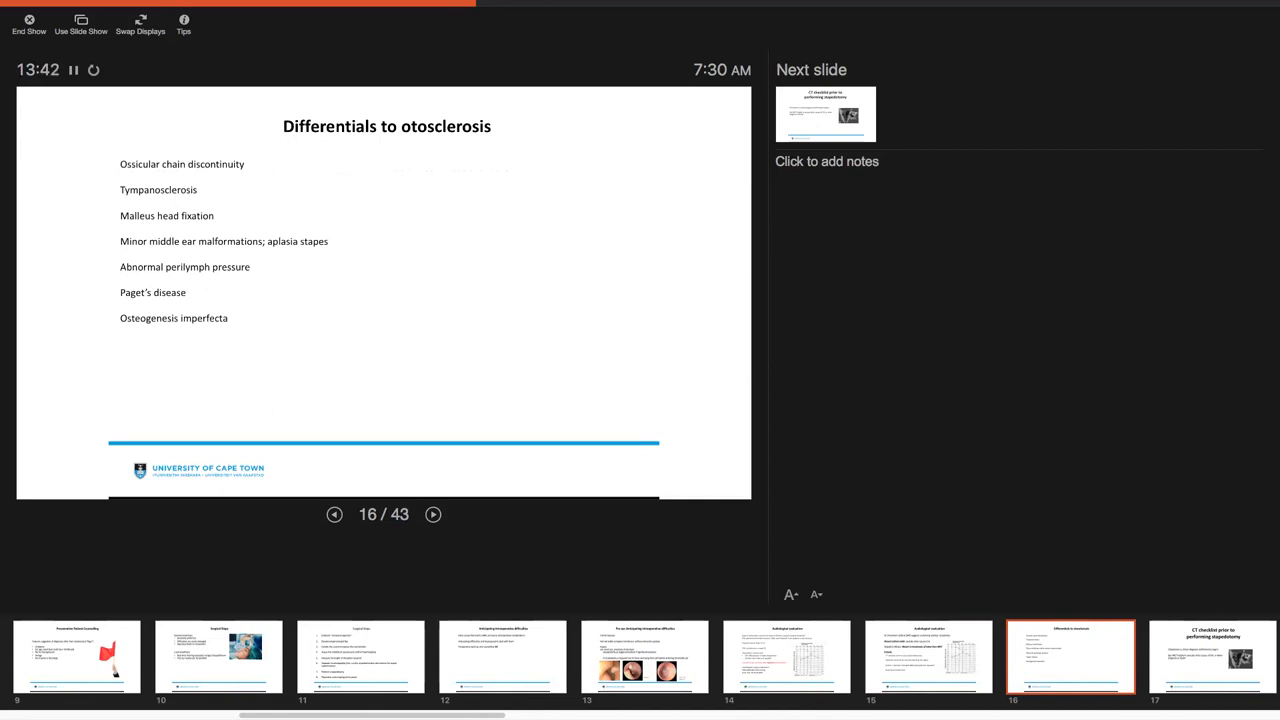
- Advance through the CT checklist title slide to slide 18, the detailed CT checklist
left_click(432, 514)
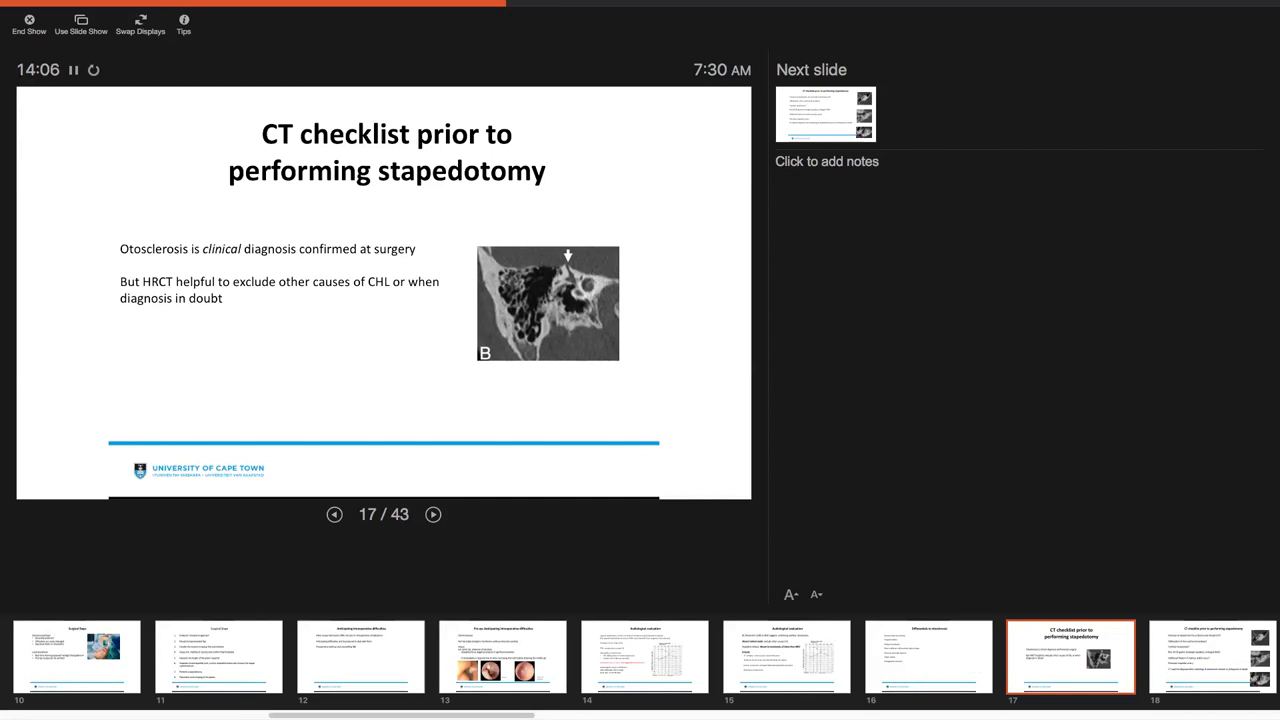
left_click(432, 514)
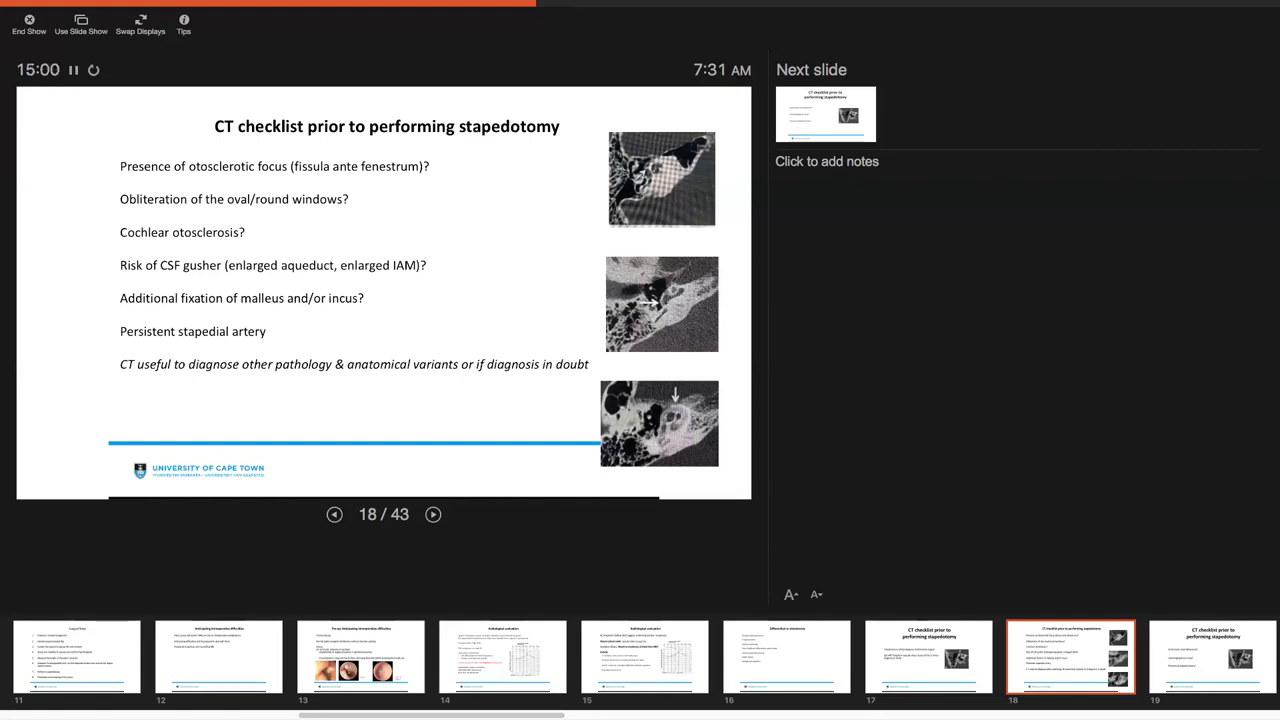
left_click(432, 514)
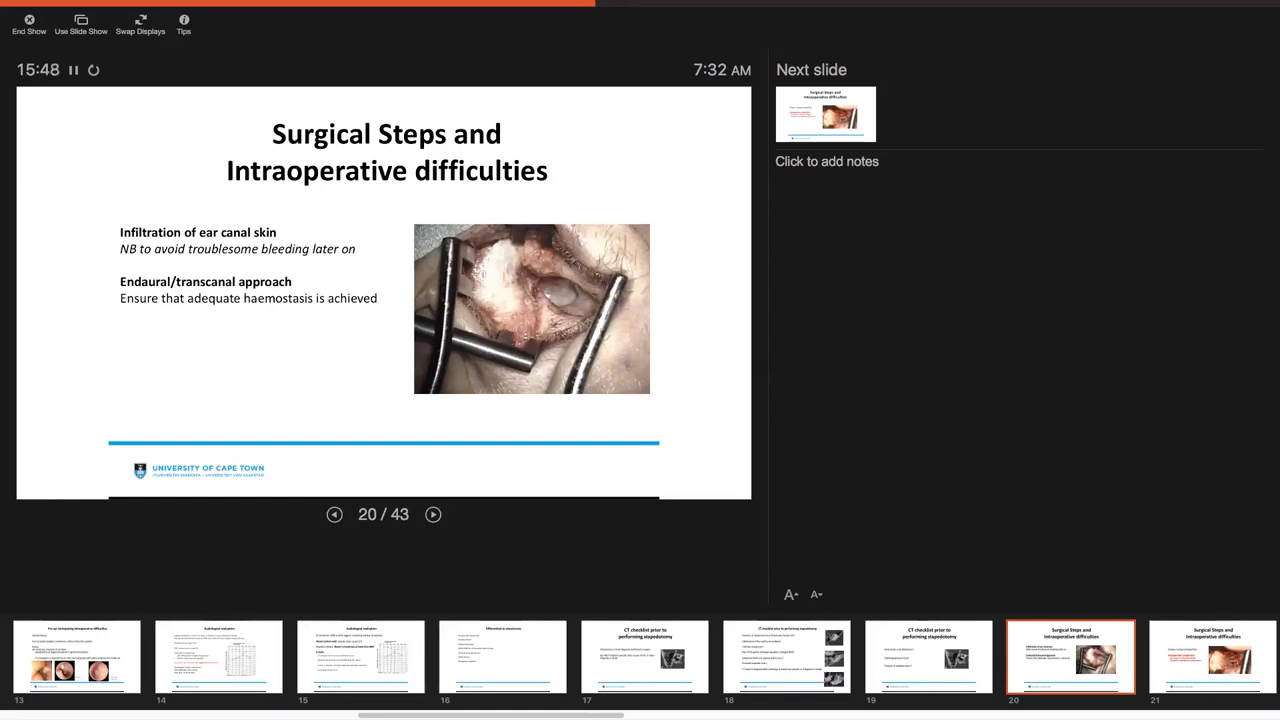
- Advance to slide 21 on tympanomeatal flap elevation complications
left_click(432, 514)
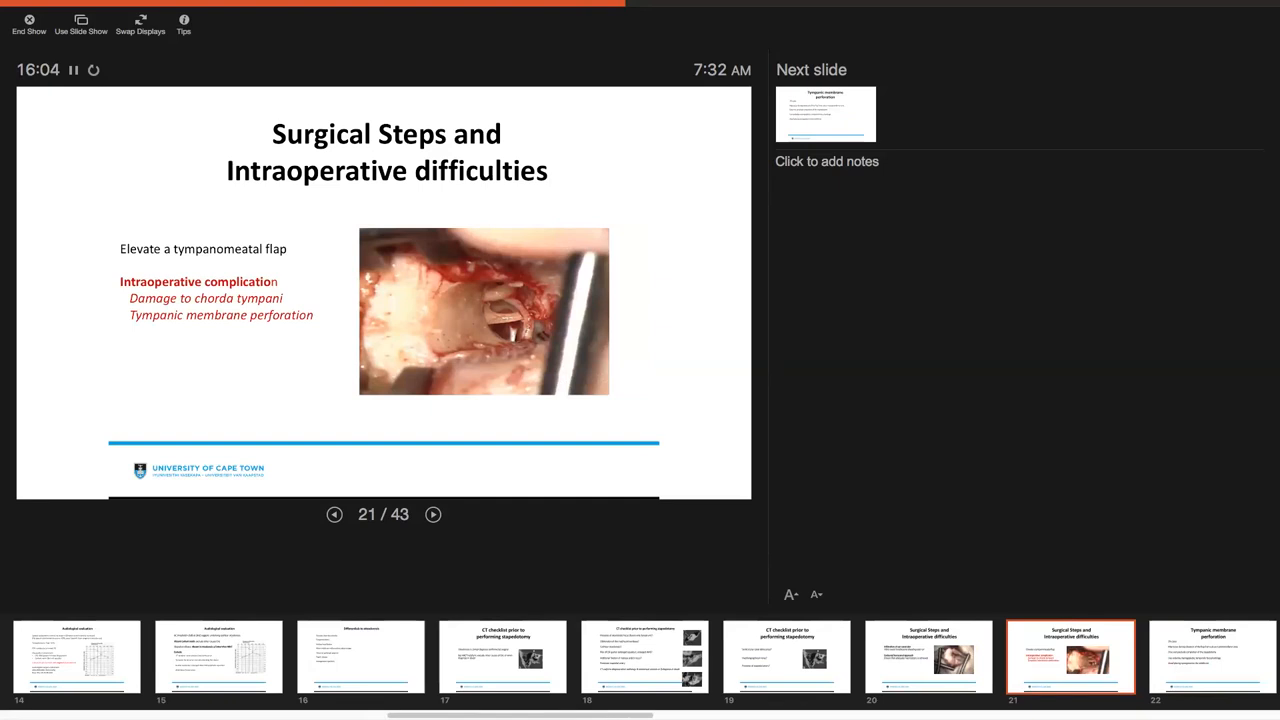
- Advance through the Tympanic membrane perforation slide to slide 23, Damage to Chorda Tympani
left_click(432, 514)
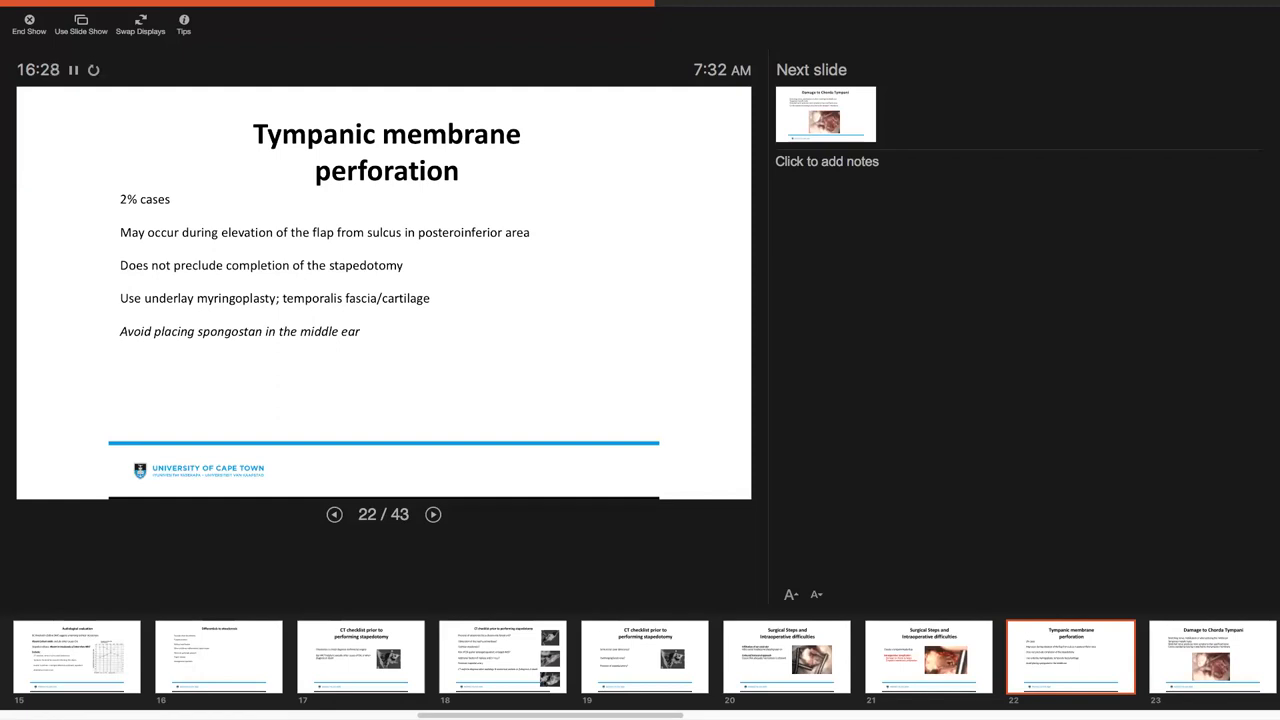
left_click(432, 514)
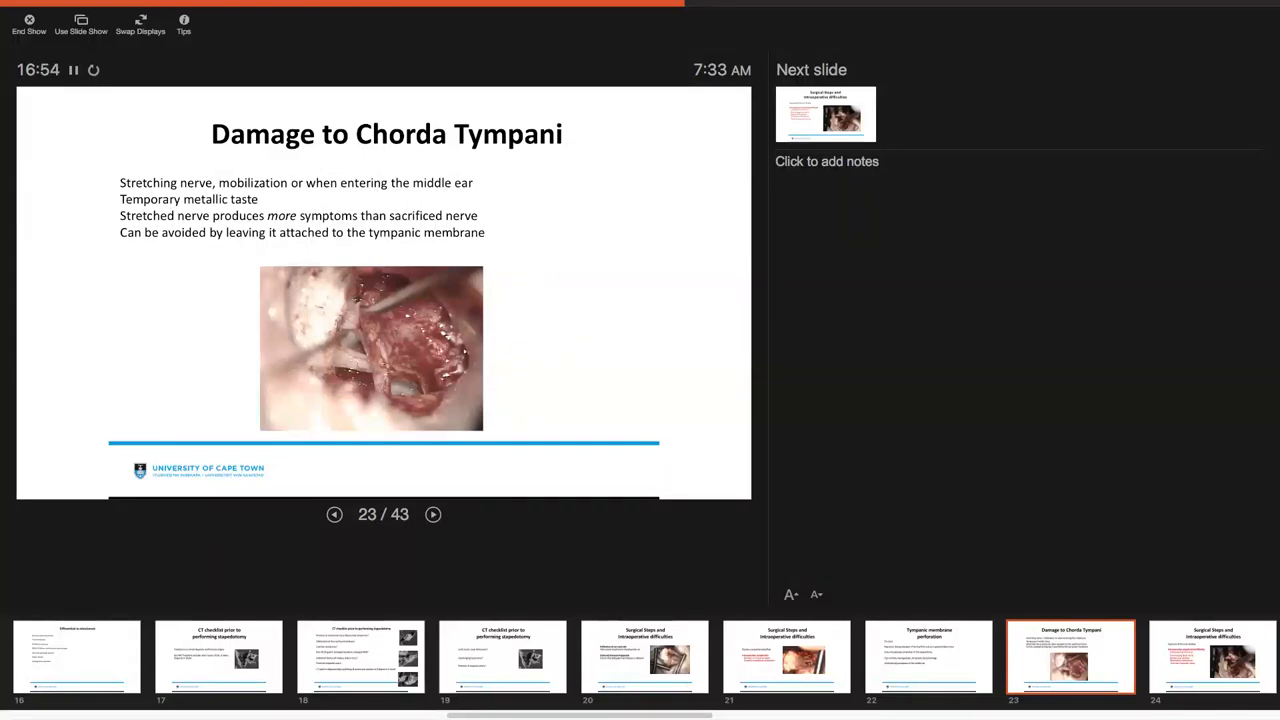
- Advance past the Overhanging Facial Nerve slides to slide 26, Subluxation of the Incus
left_click(432, 514)
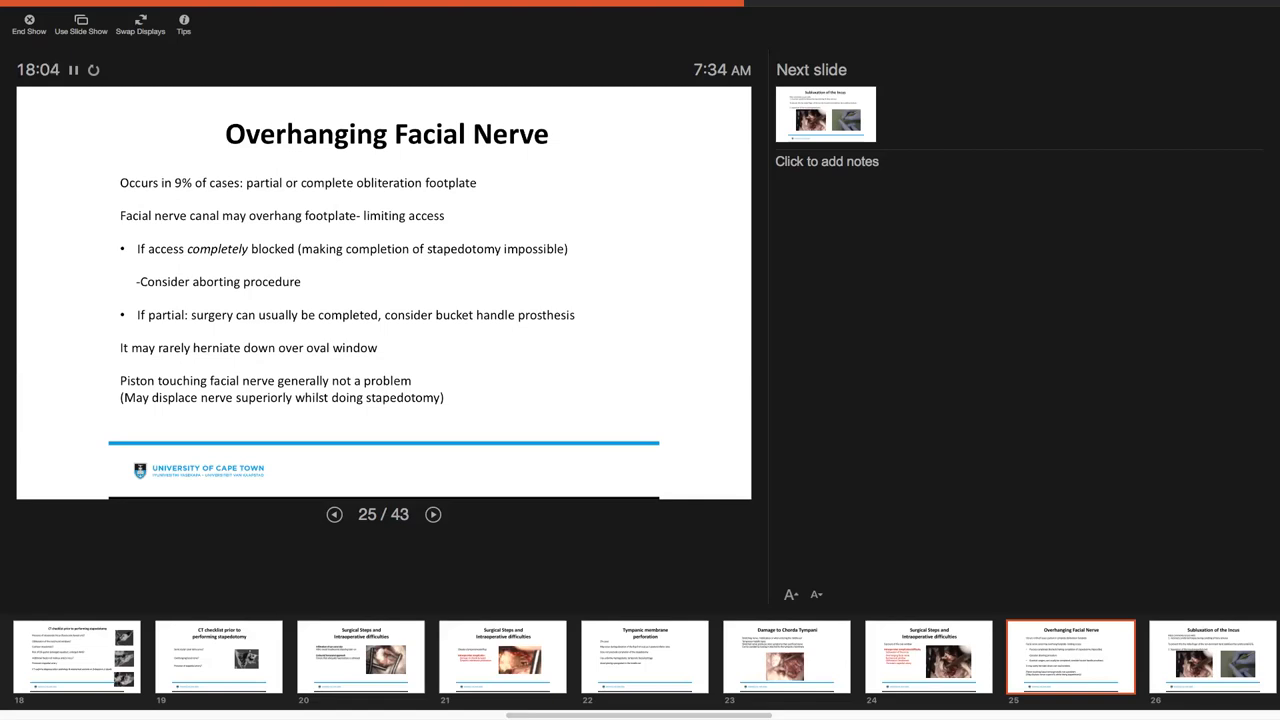
left_click(432, 514)
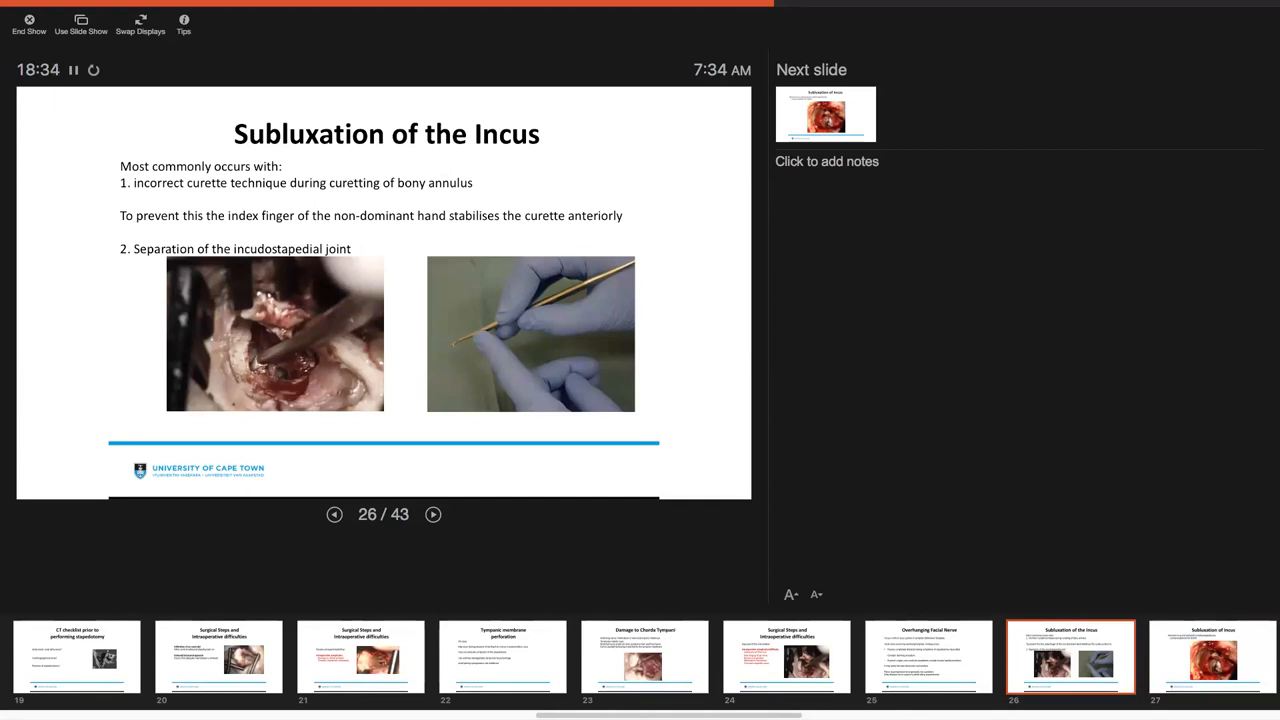
- Advance through incus subluxation management to slide 28, Narrow Oval Window
left_click(432, 514)
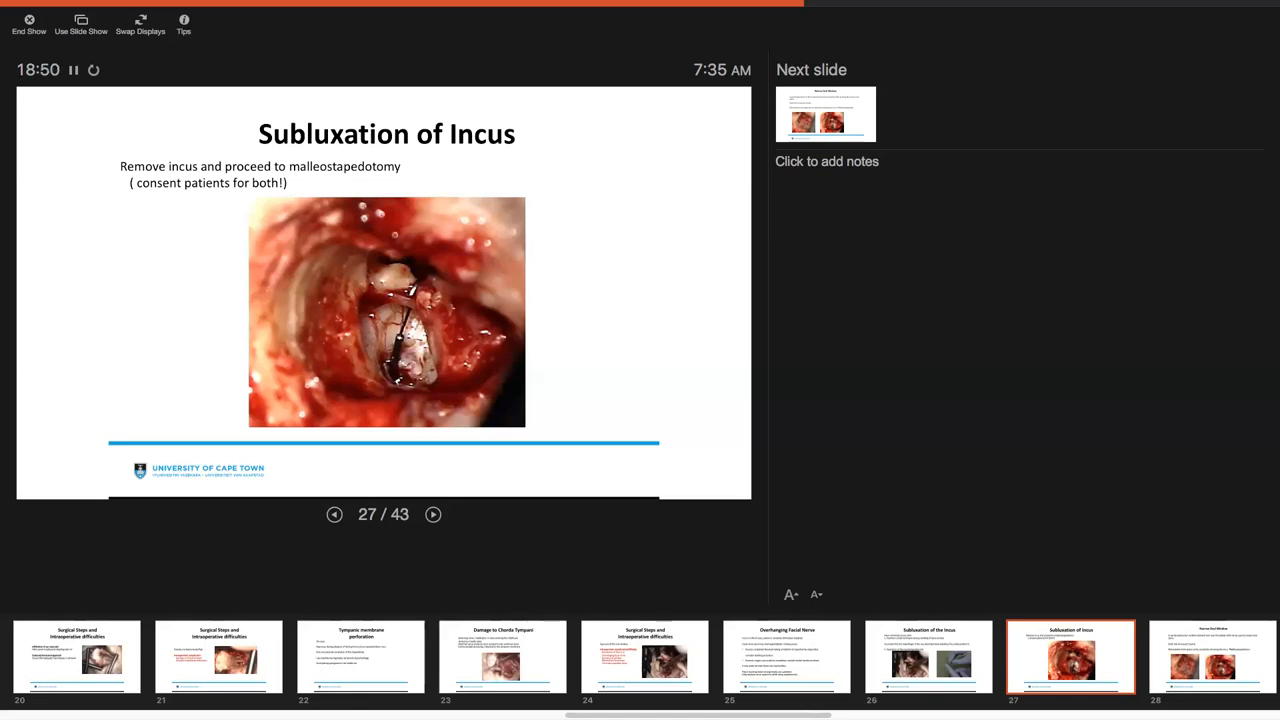
left_click(432, 514)
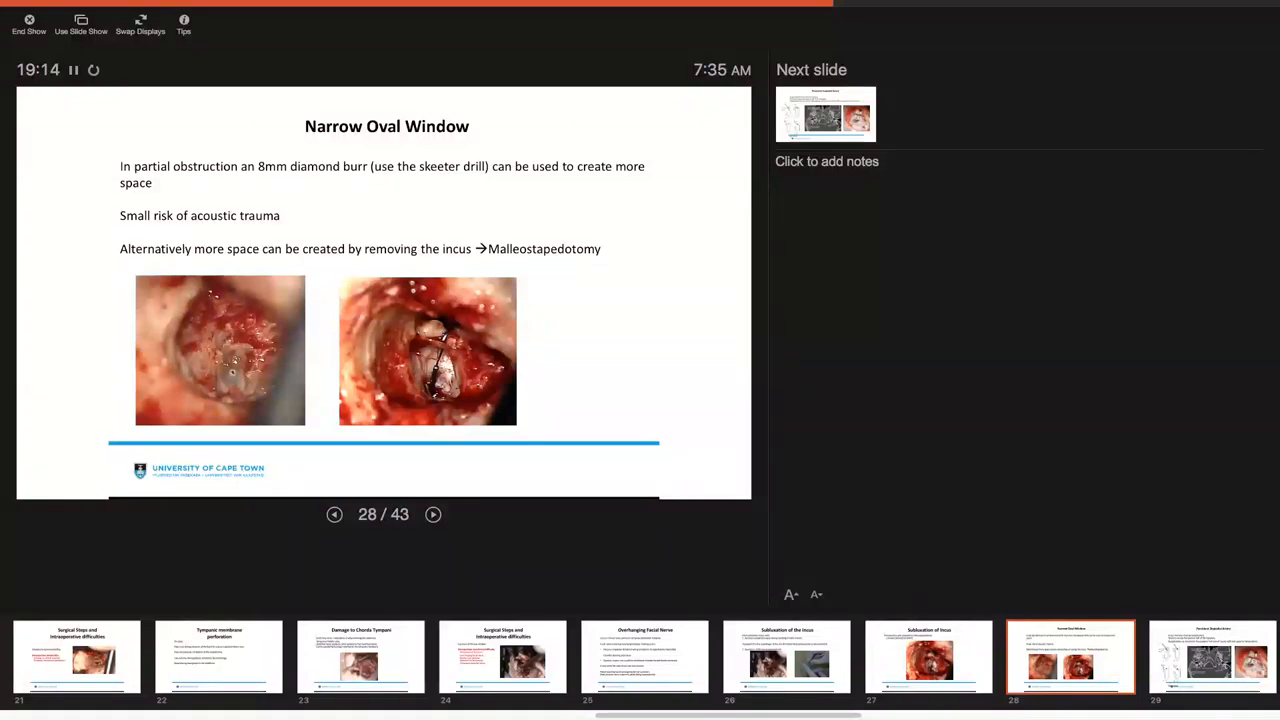
- Advance to slide 30, Obliterative Otosclerosis of the oval and round windows
left_click(432, 514)
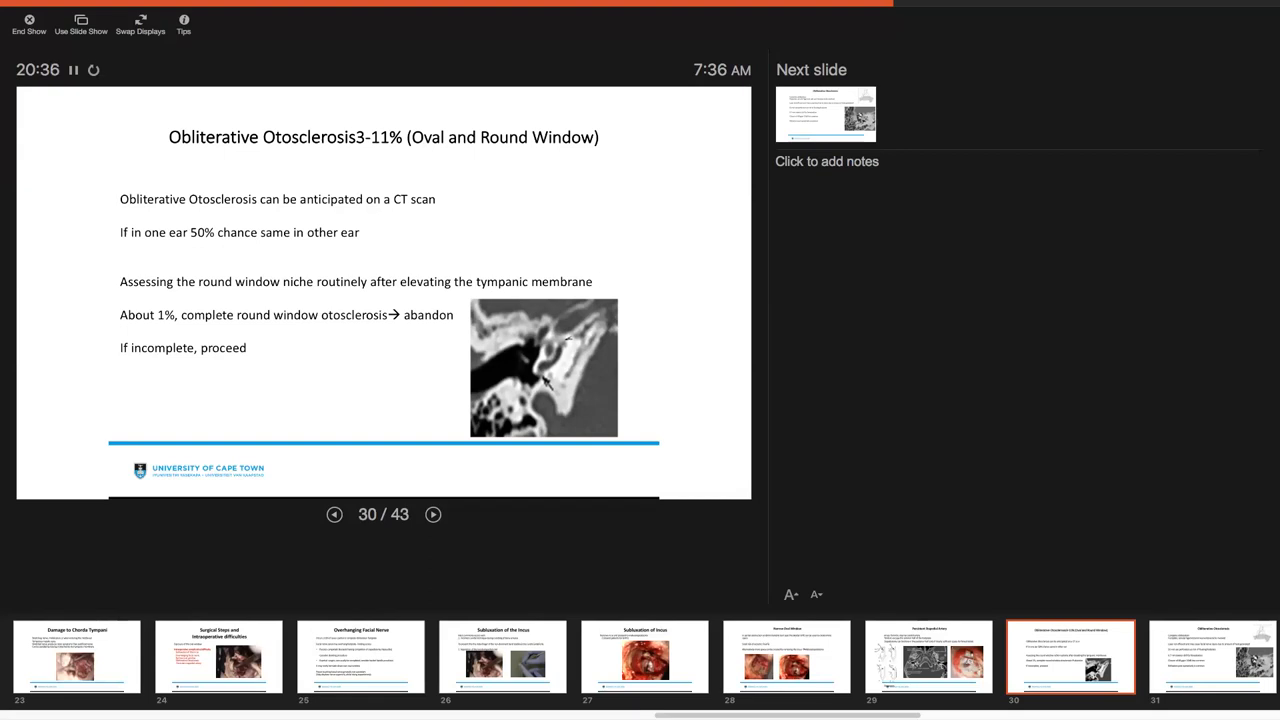
- Advance past the Obliterative Otosclerosis details to slide 32, Fixation of additional ossicles
left_click(432, 514)
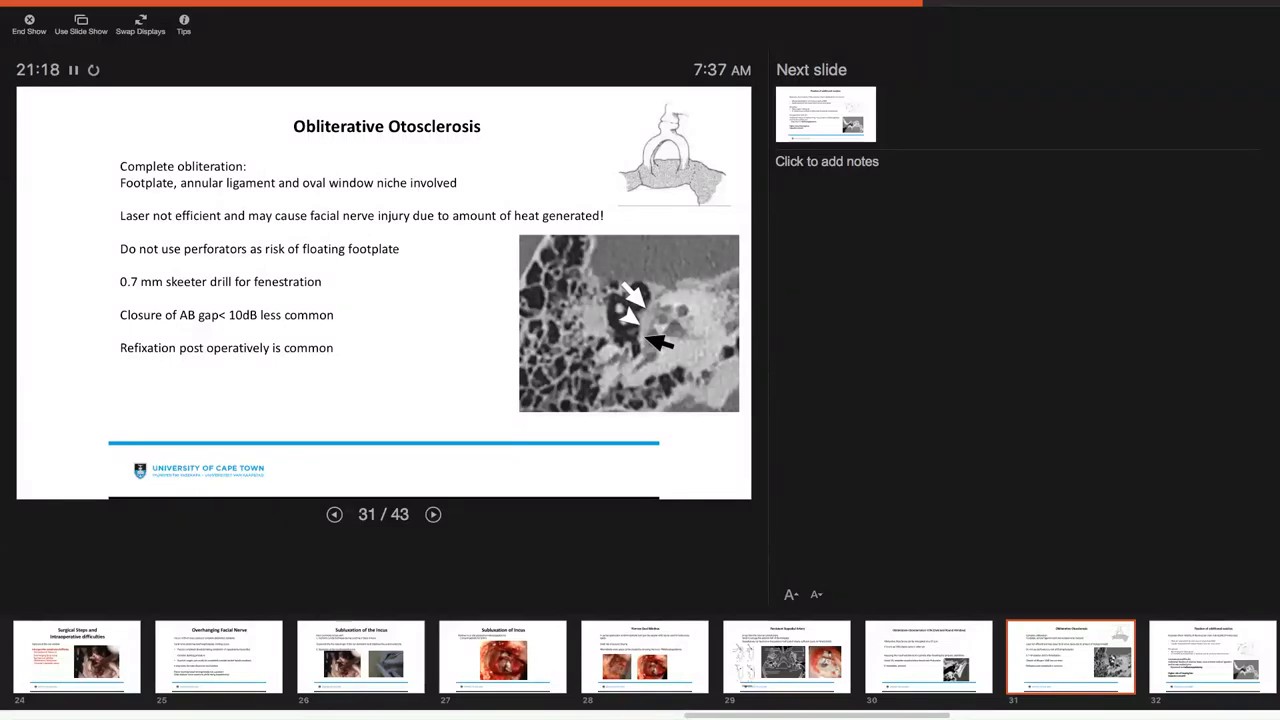
left_click(432, 514)
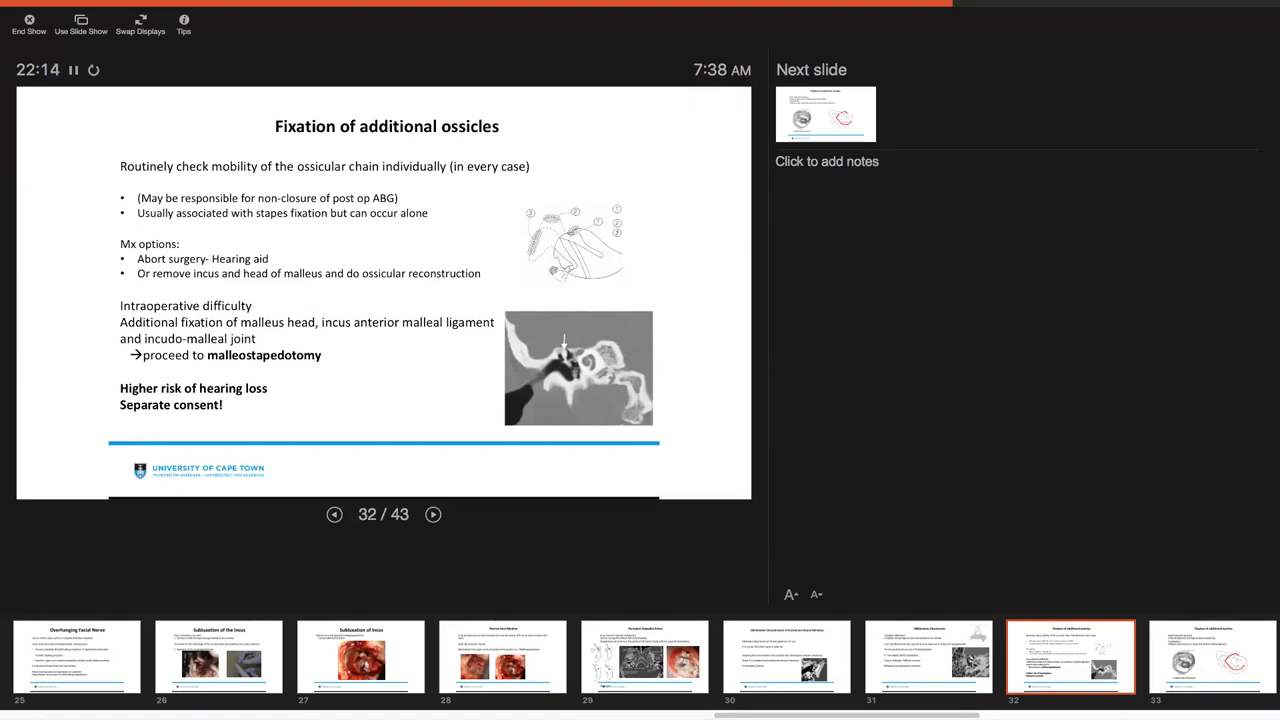
- Advance through the ossicle-fixation exposure slide to slide 34, Malleostapedotomy
left_click(432, 514)
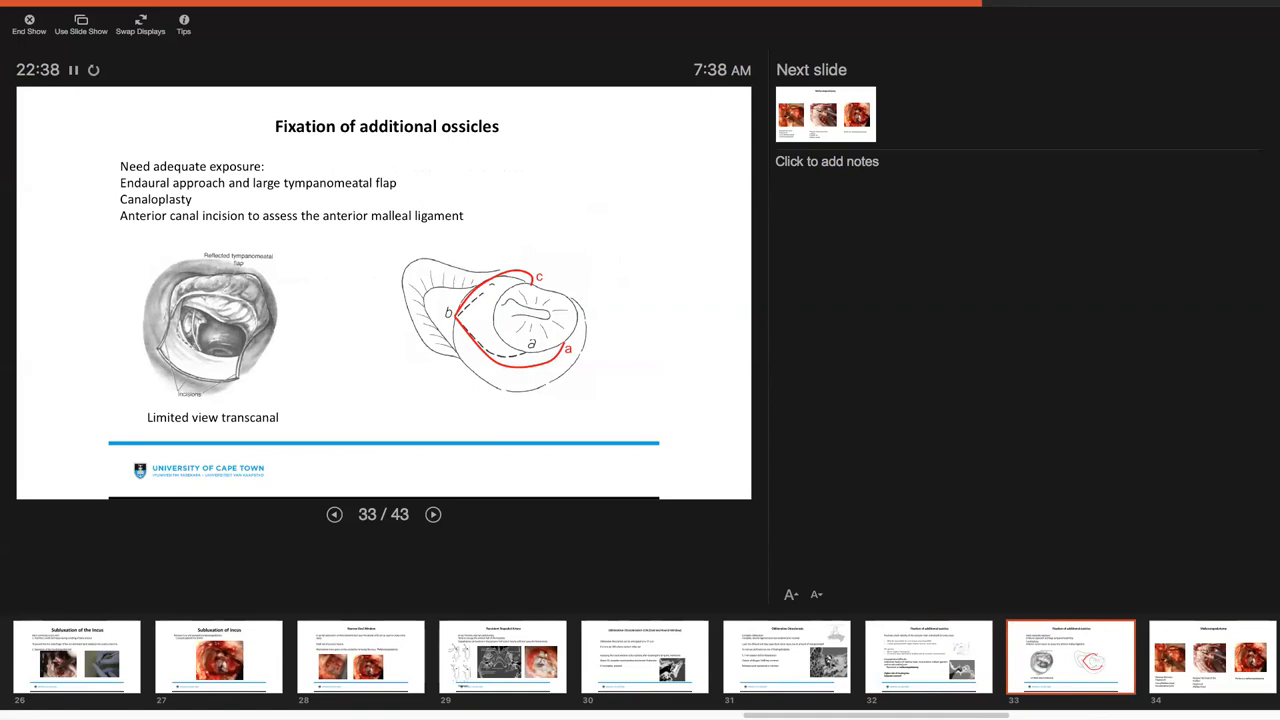
left_click(432, 514)
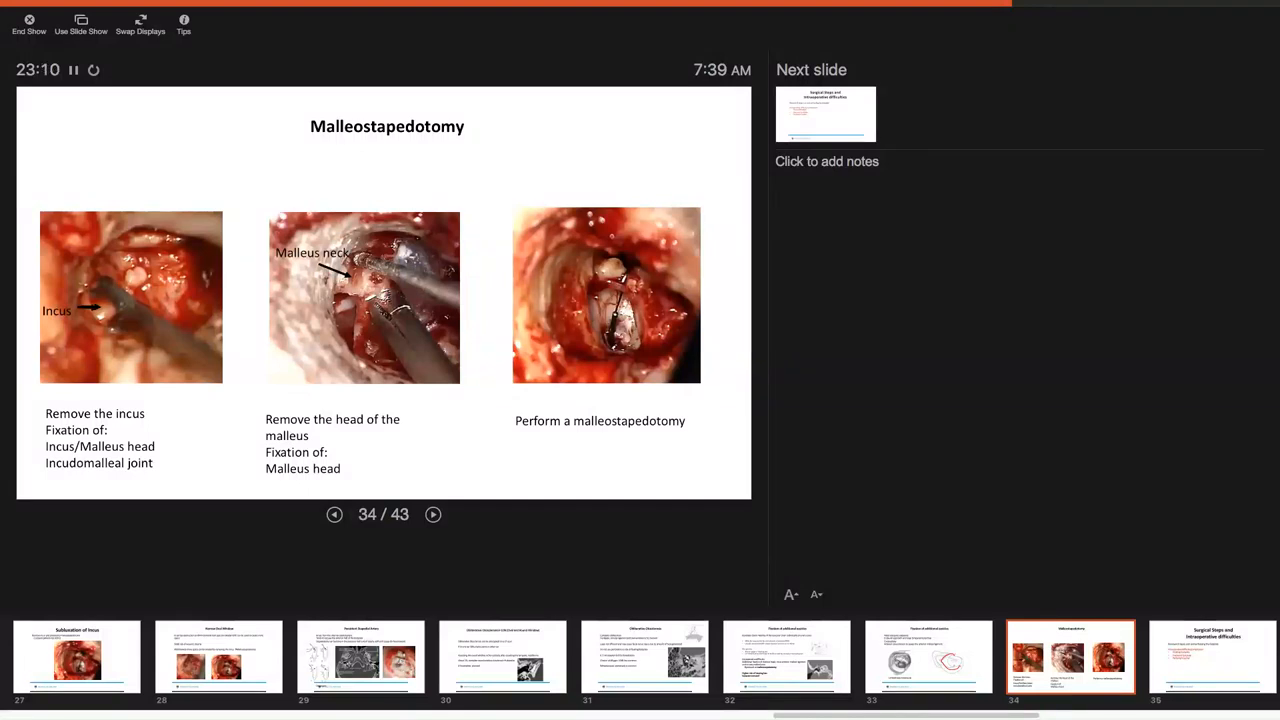
- Advance past the Surgical Steps overview to slide 36, Floating Footplate
left_click(432, 514)
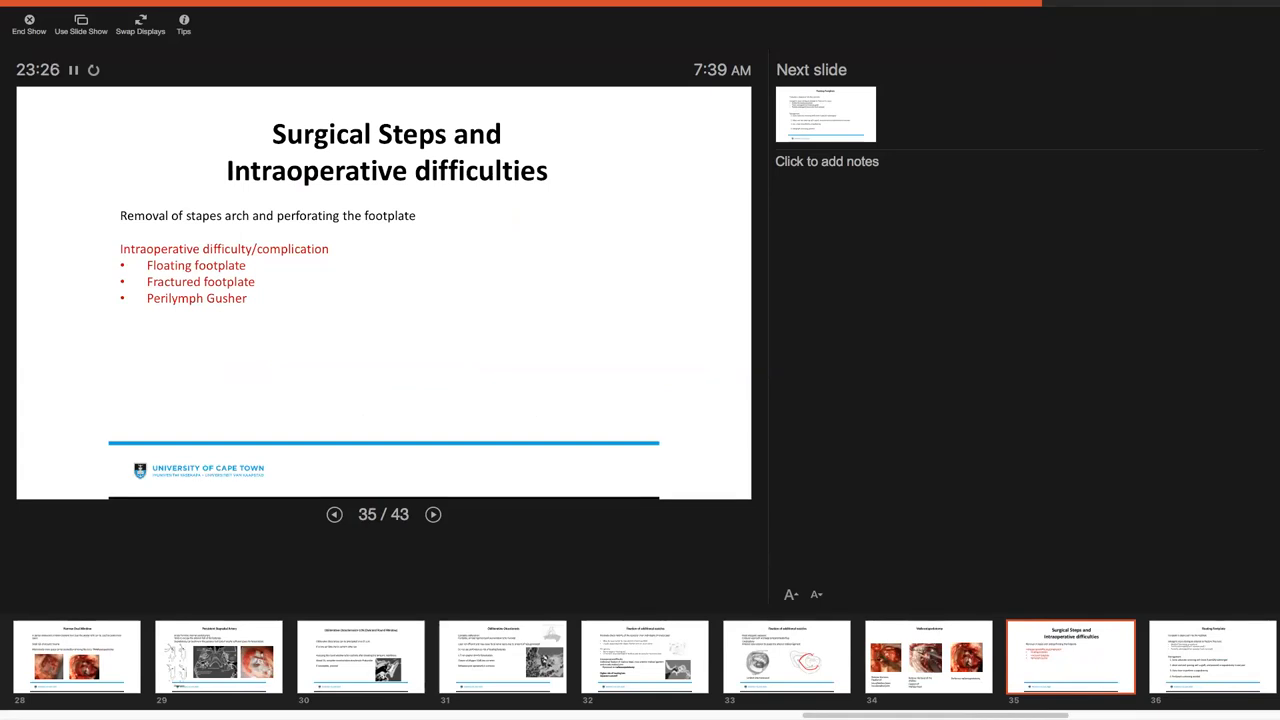
left_click(432, 514)
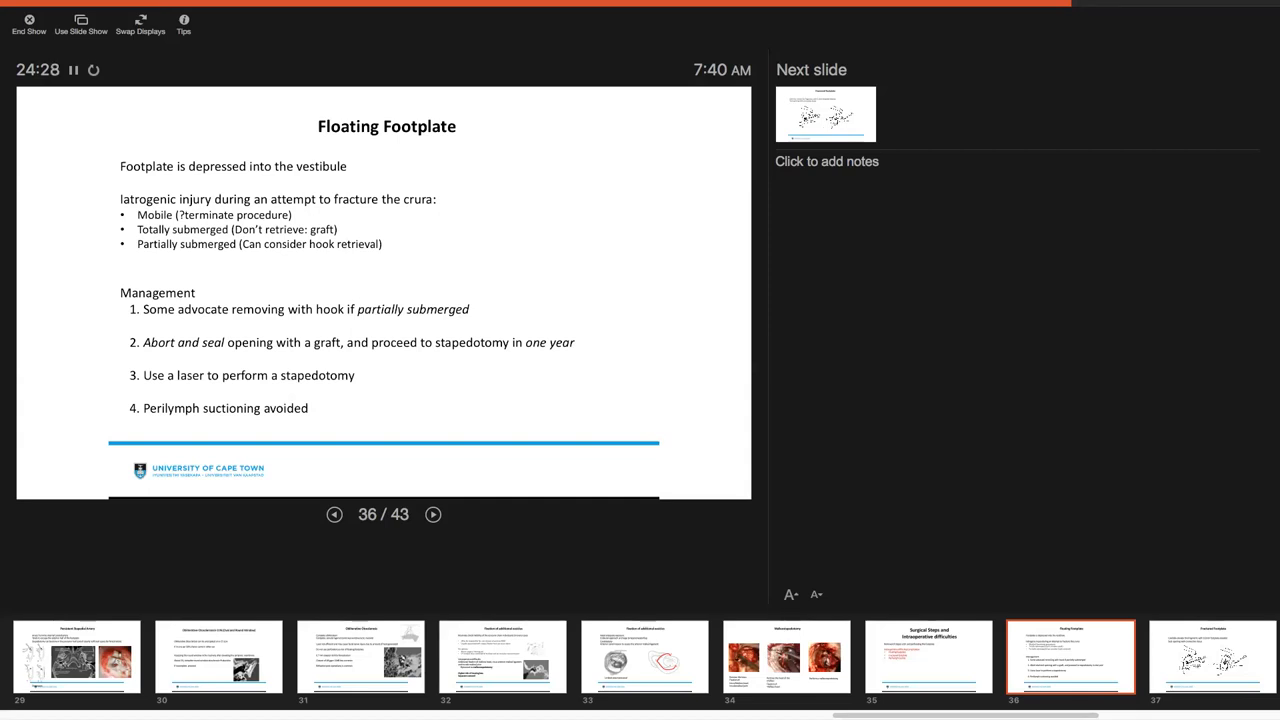
- Advance through the Fractured Footplate slide to slide 38, Perilymph Gusher
left_click(432, 514)
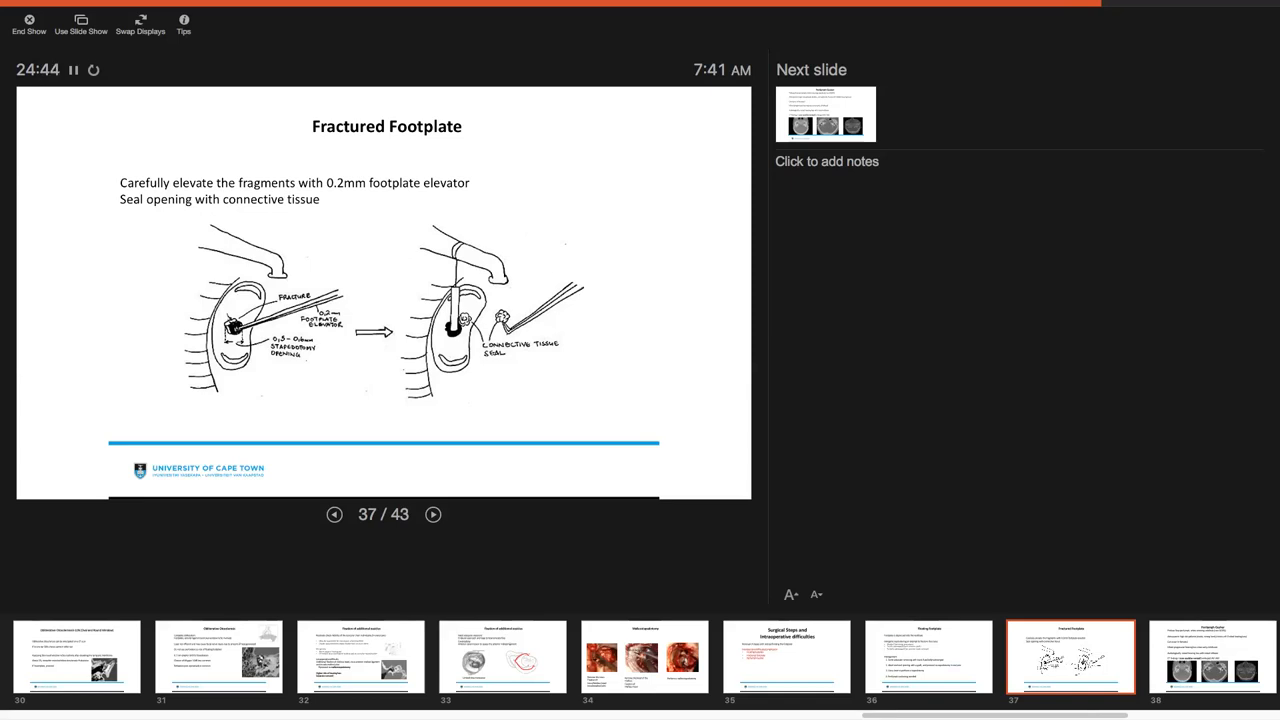
left_click(432, 514)
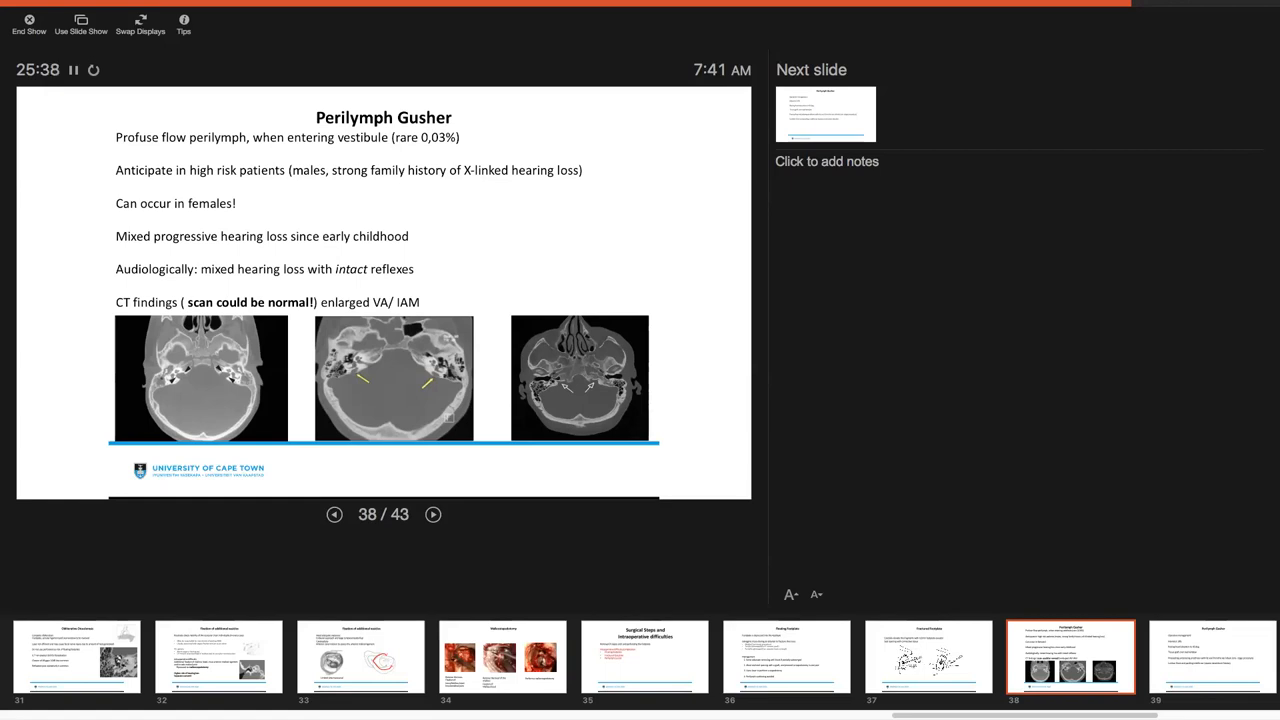
- Advance past gusher operative management to slide 40, Preventing footplate complications
left_click(432, 514)
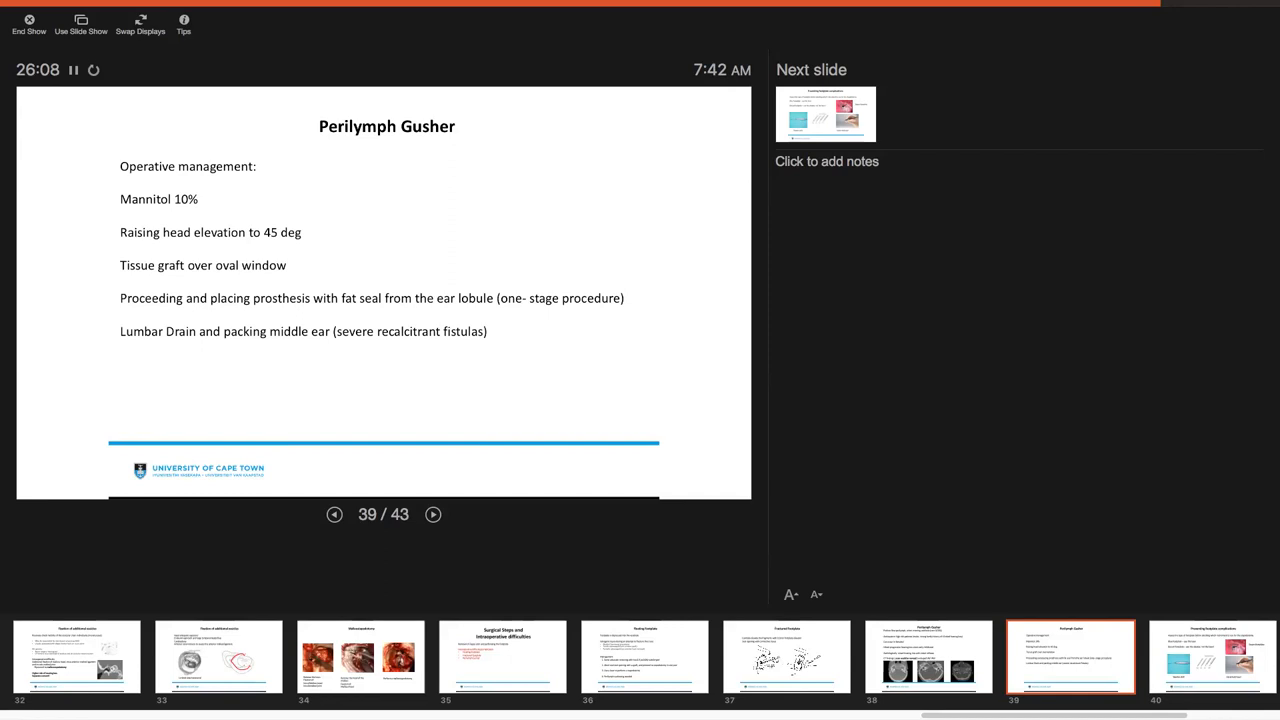
left_click(432, 514)
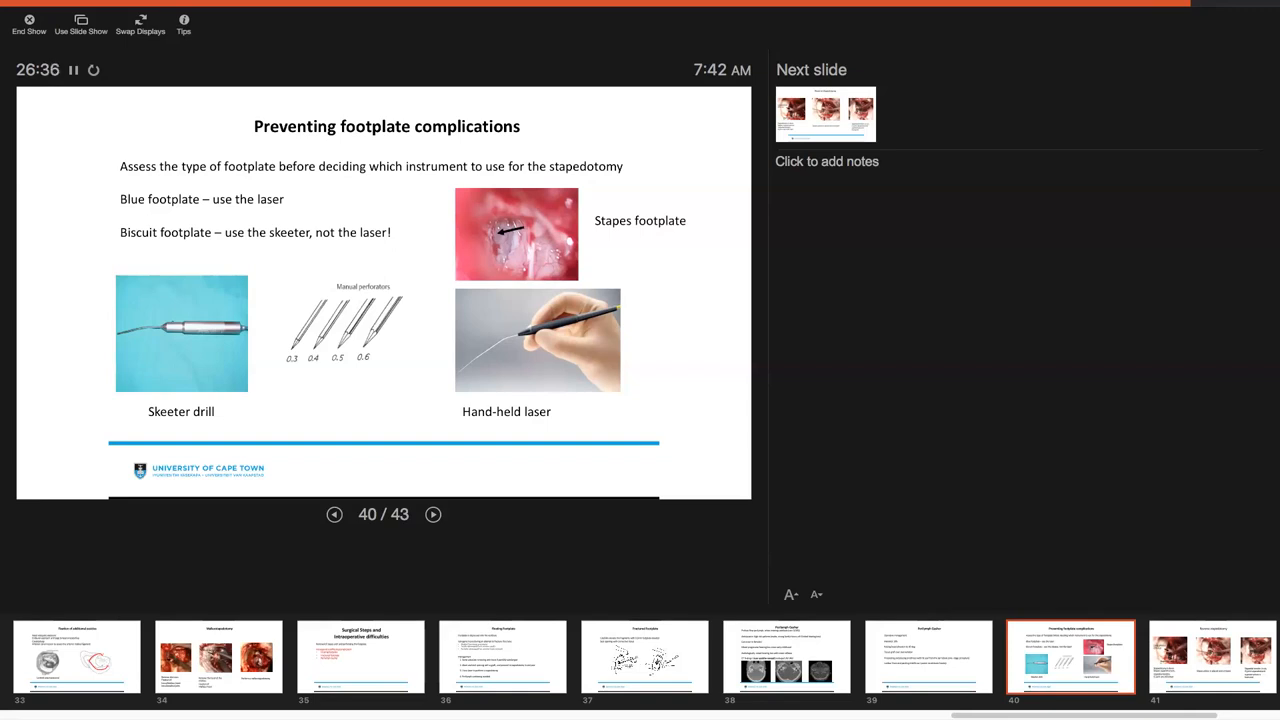
- Advance through the first Reverse Stapedotomy slide to slide 42 on its advantages
left_click(432, 514)
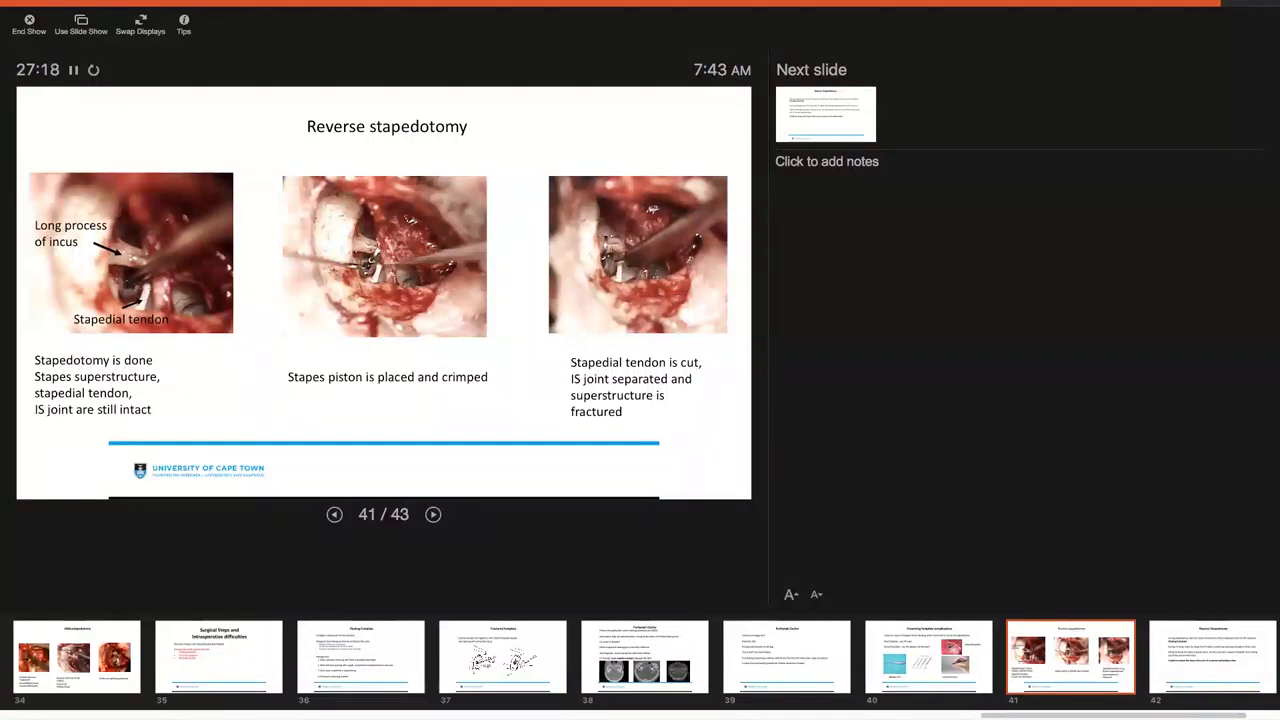
left_click(432, 514)
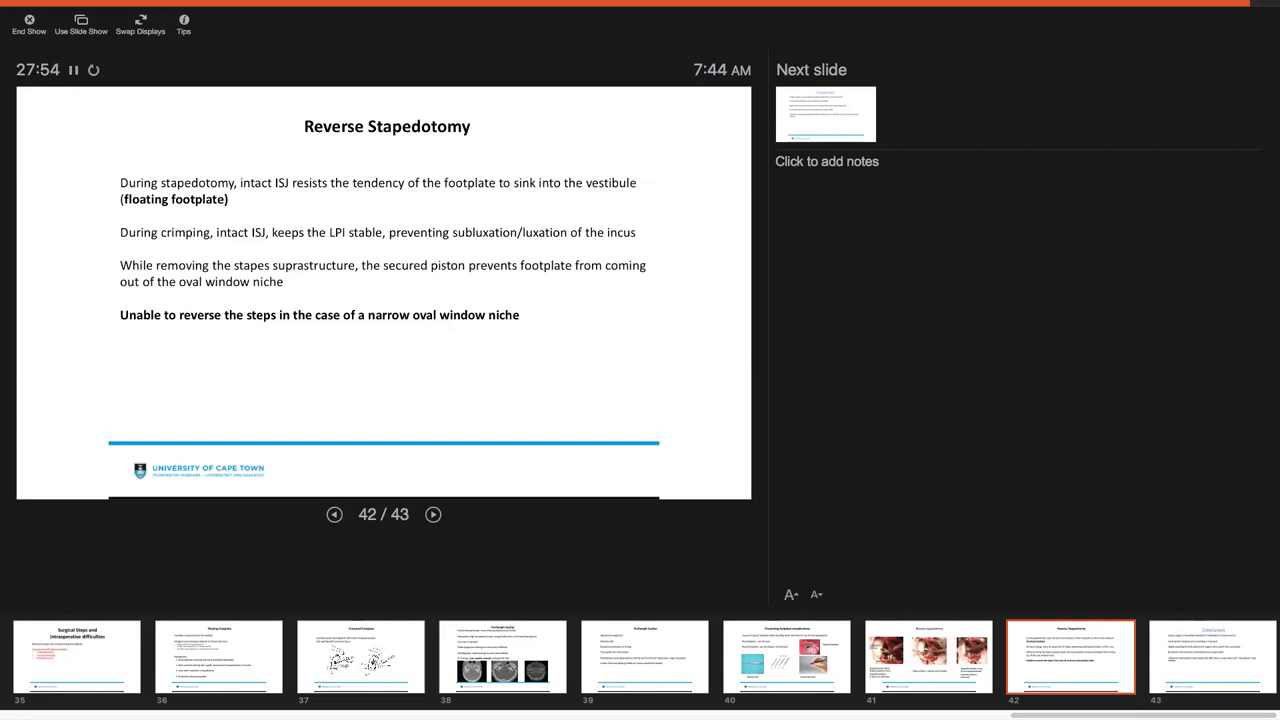
left_click(432, 514)
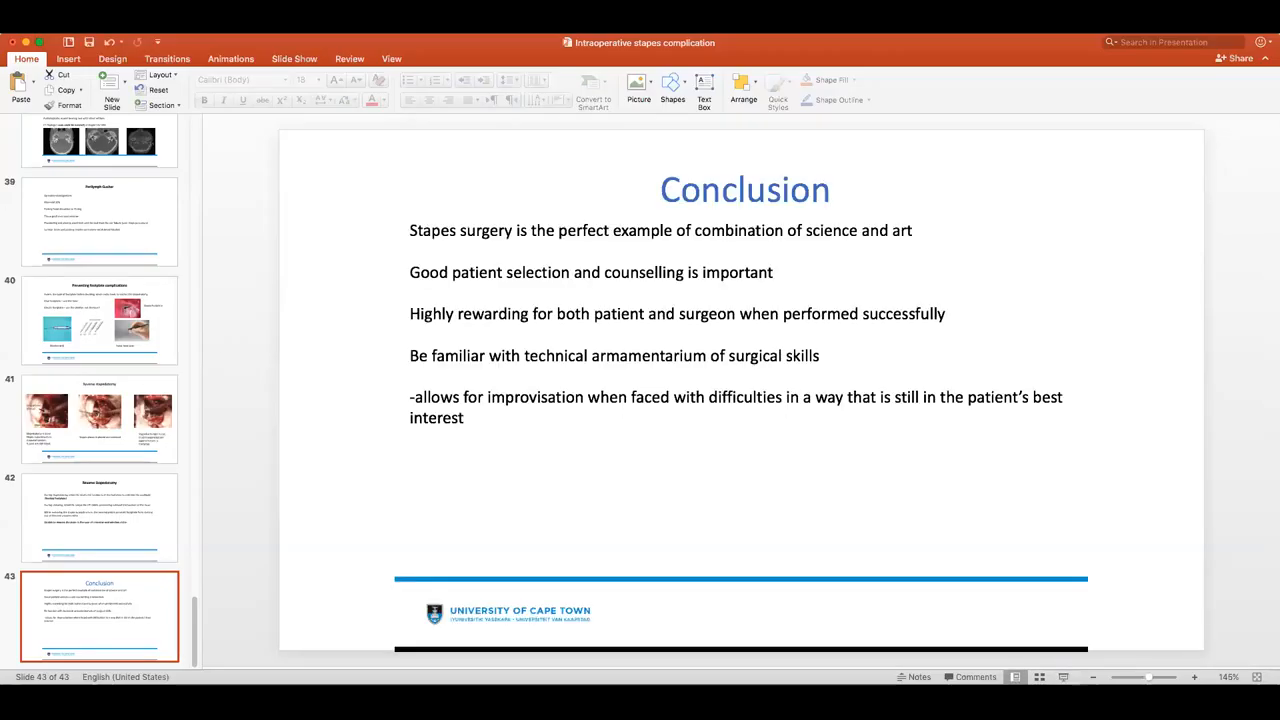
mouse_move(90, 100)
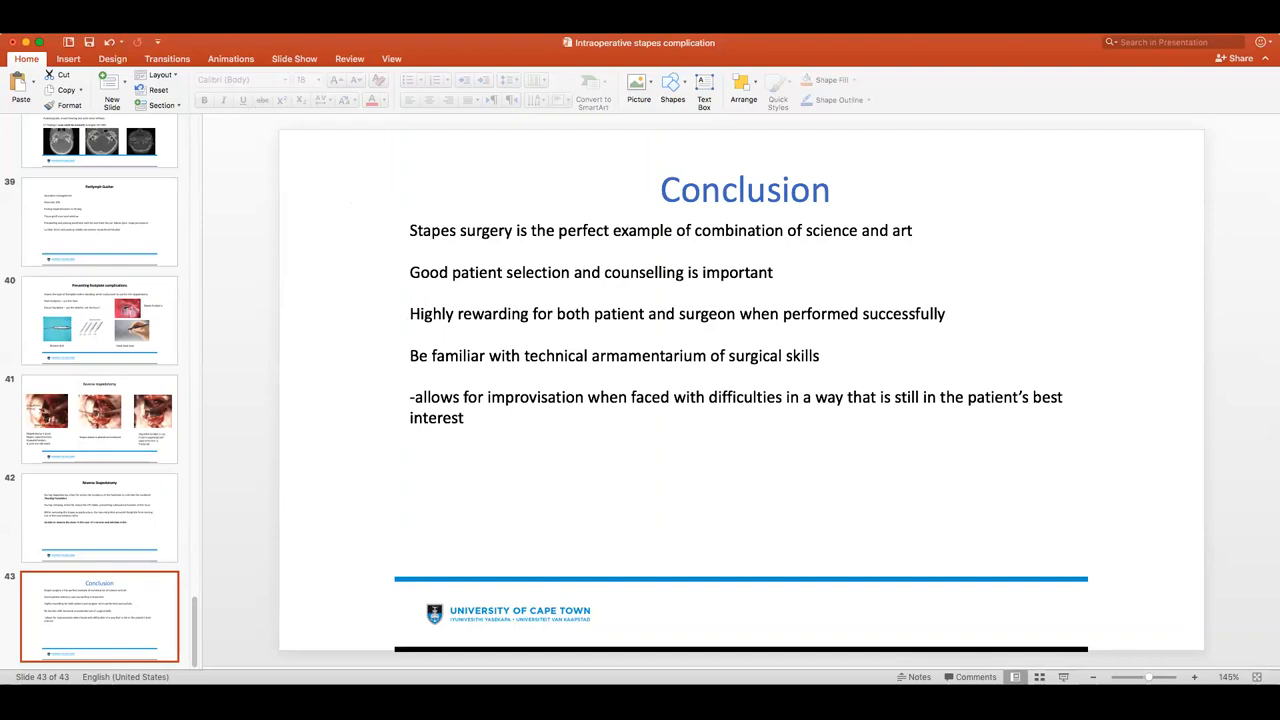
mouse_move(360, 56)
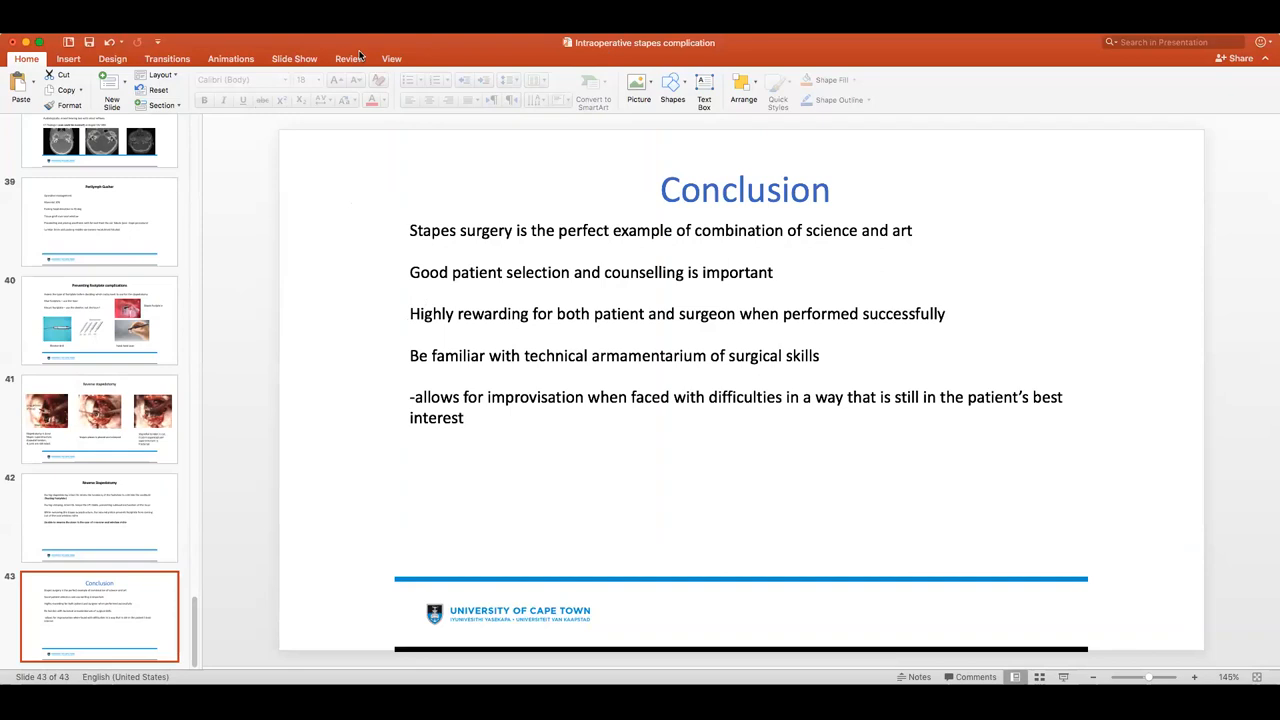
mouse_move(358, 56)
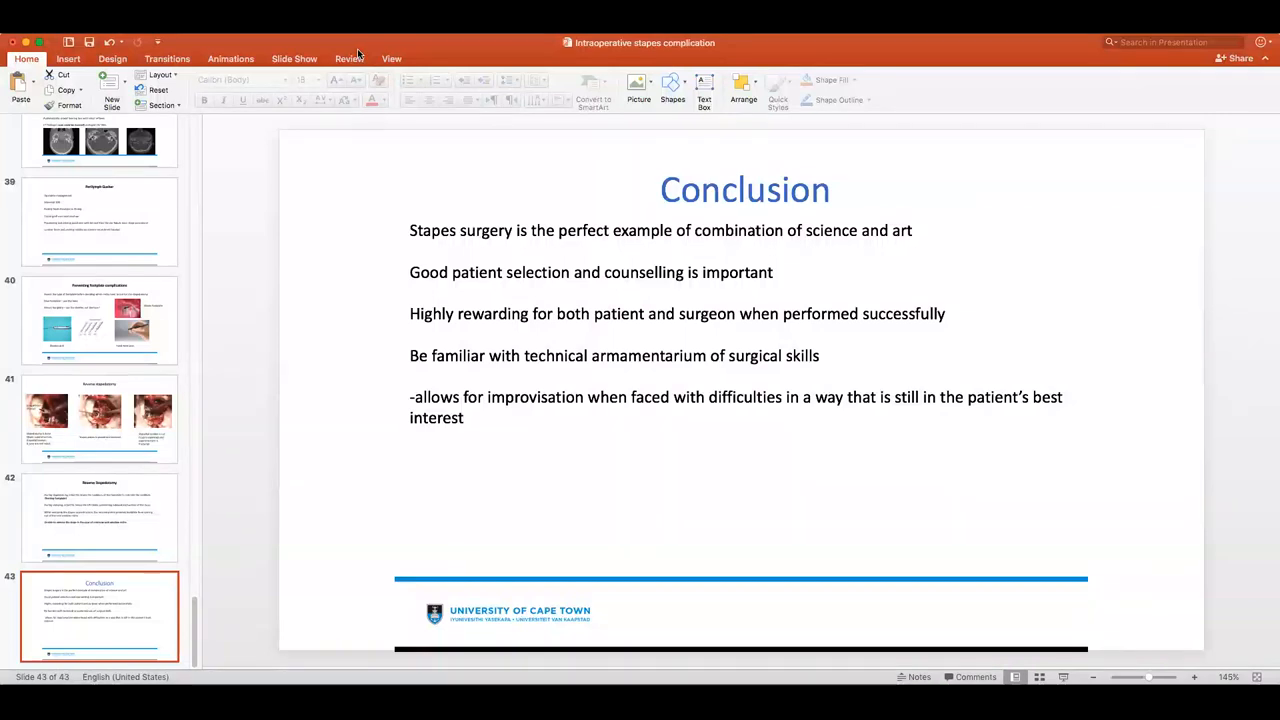
mouse_move(384, 532)
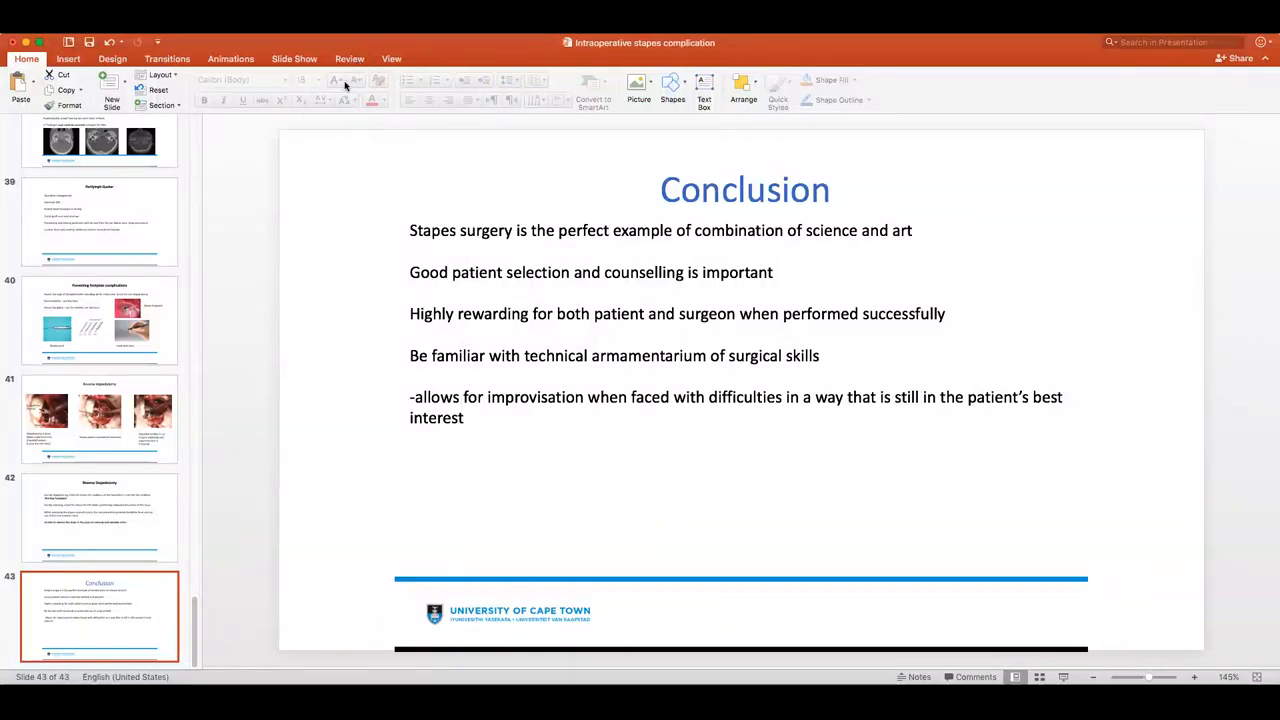
mouse_move(392, 224)
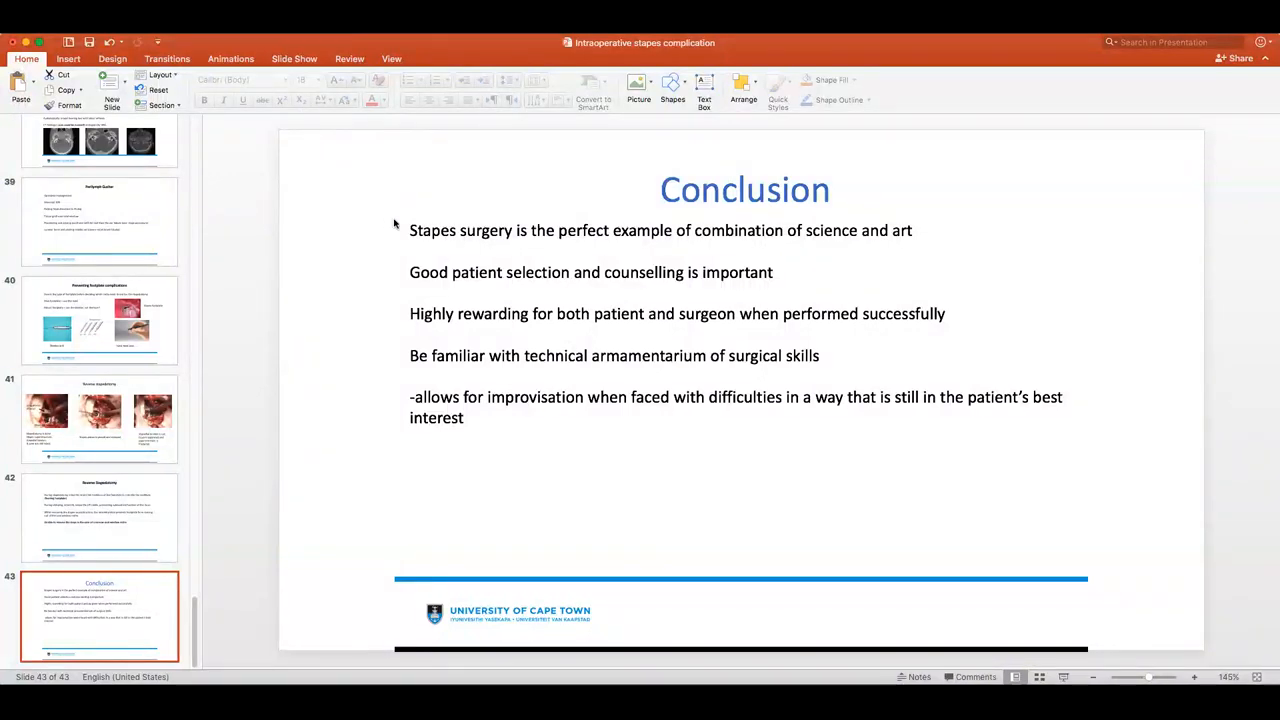